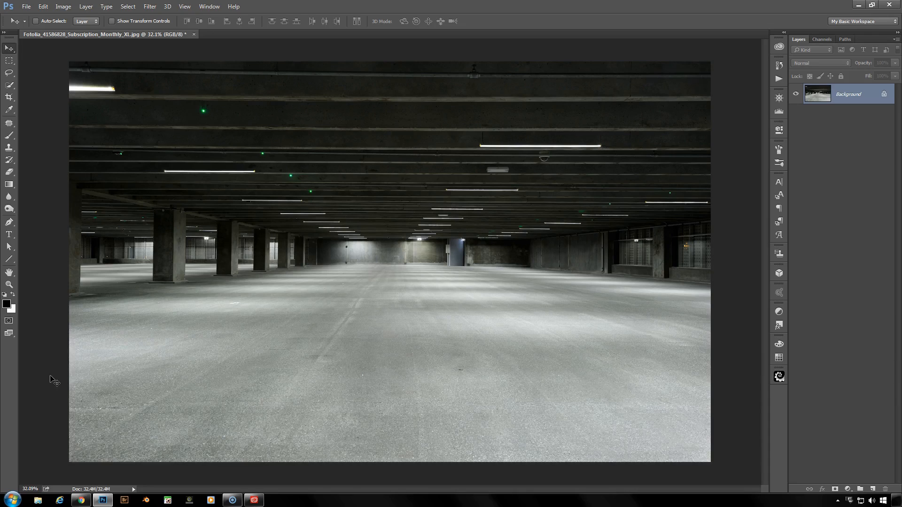
mouse_move(87, 469)
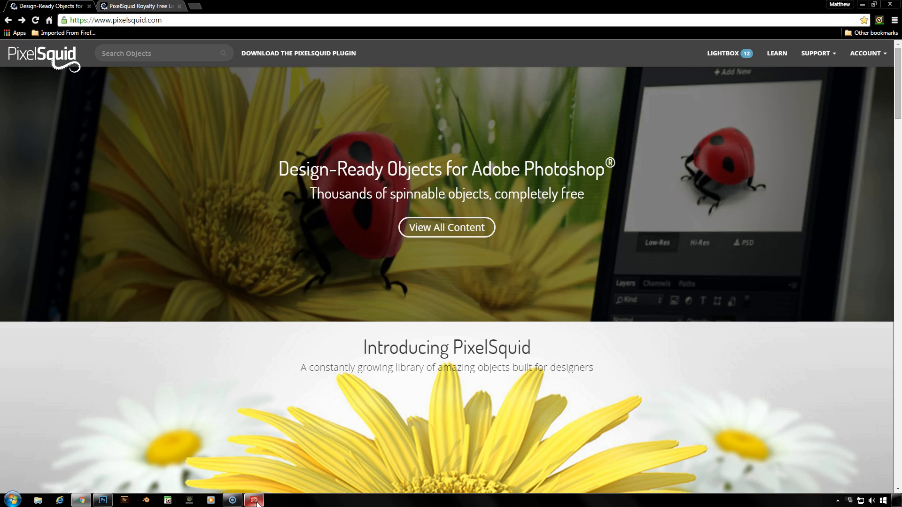
left_click(254, 500)
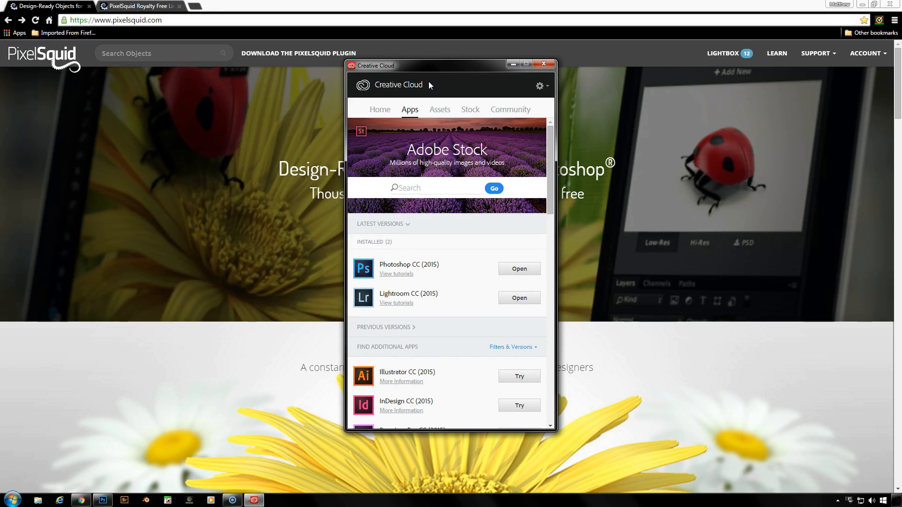
left_click(540, 85)
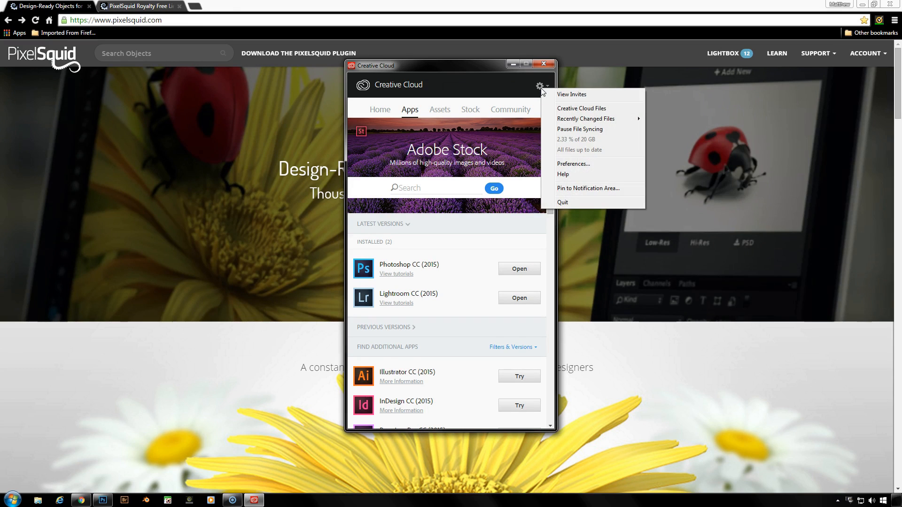
left_click(573, 163)
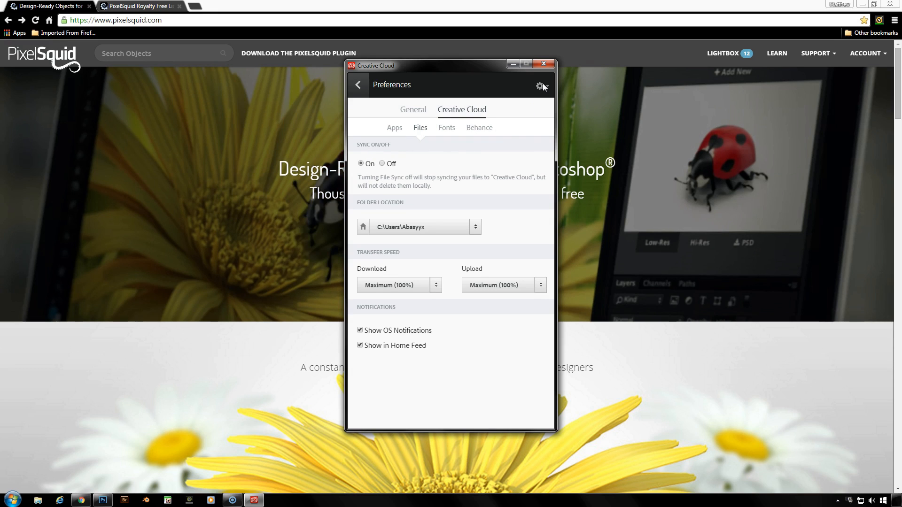
left_click(541, 85)
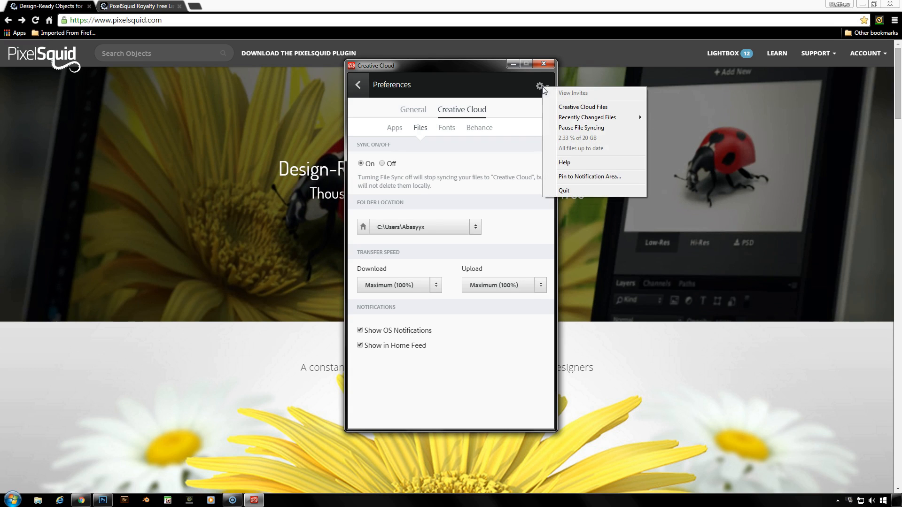
mouse_move(500, 36)
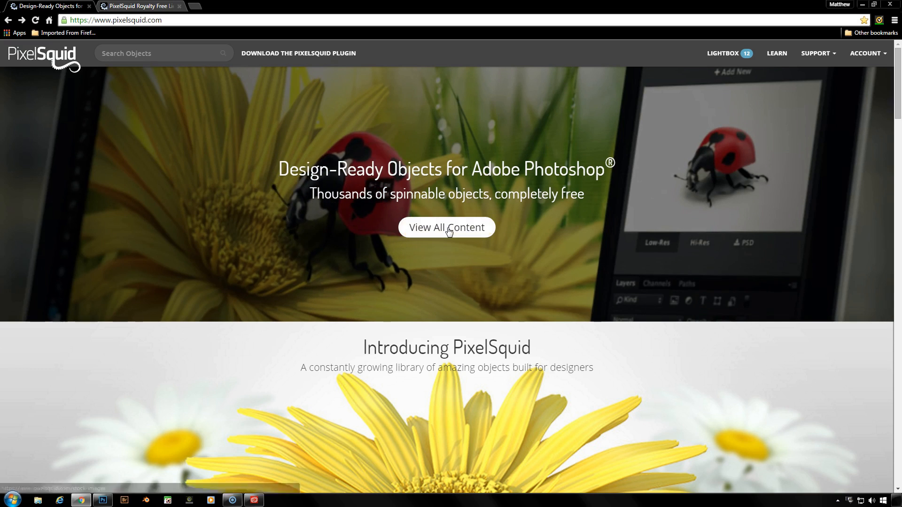
left_click(445, 227)
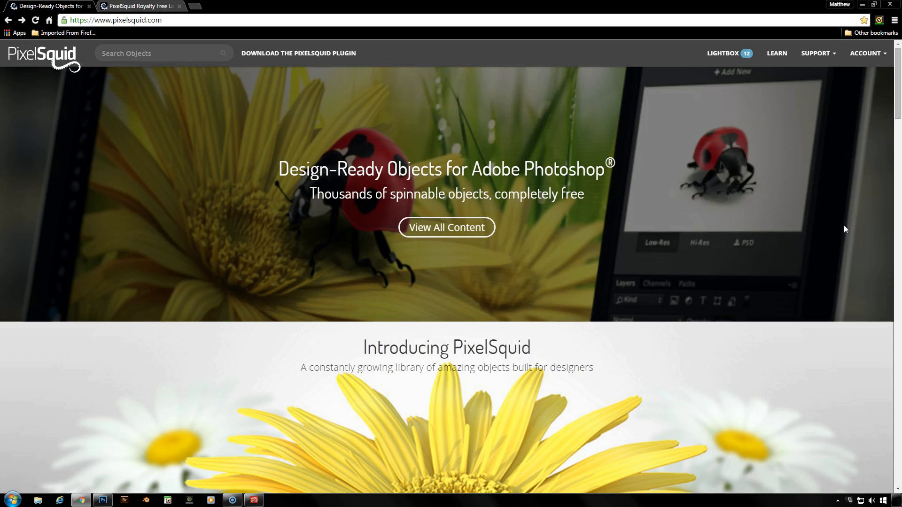
scroll("down", 3)
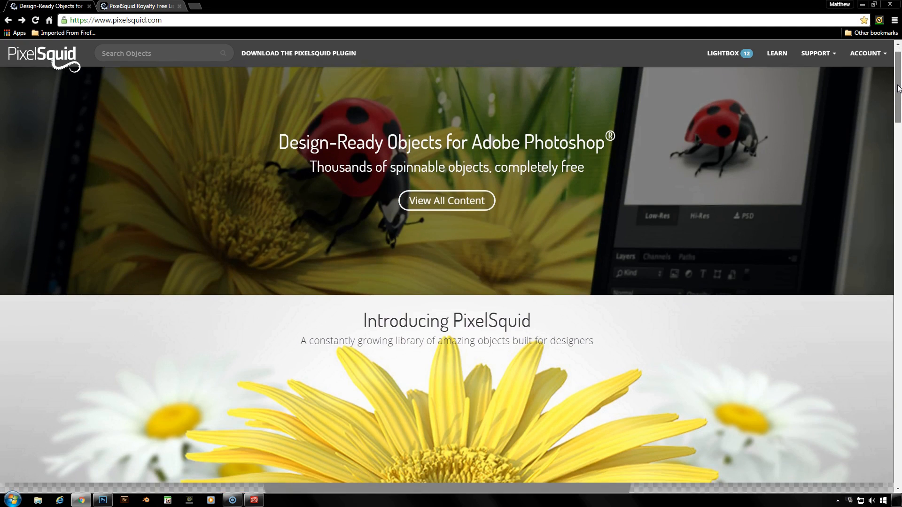
scroll("down", 3)
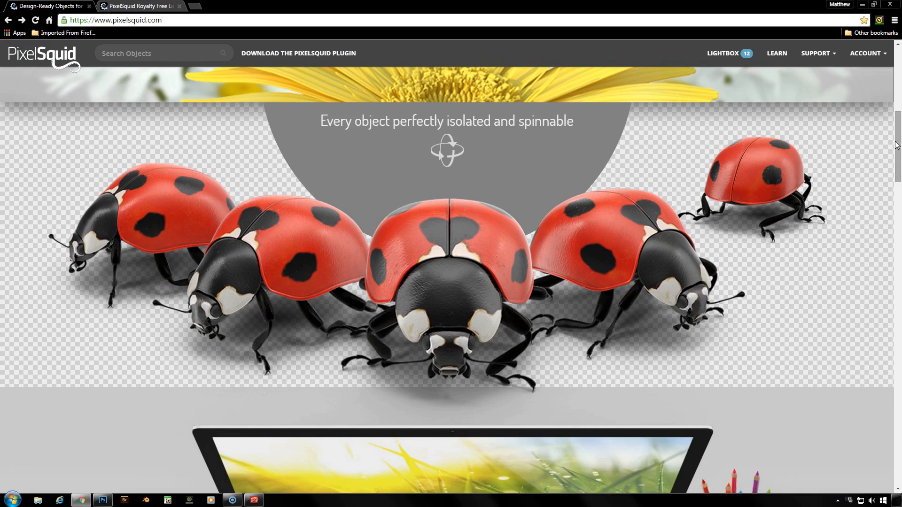
scroll("down", 3)
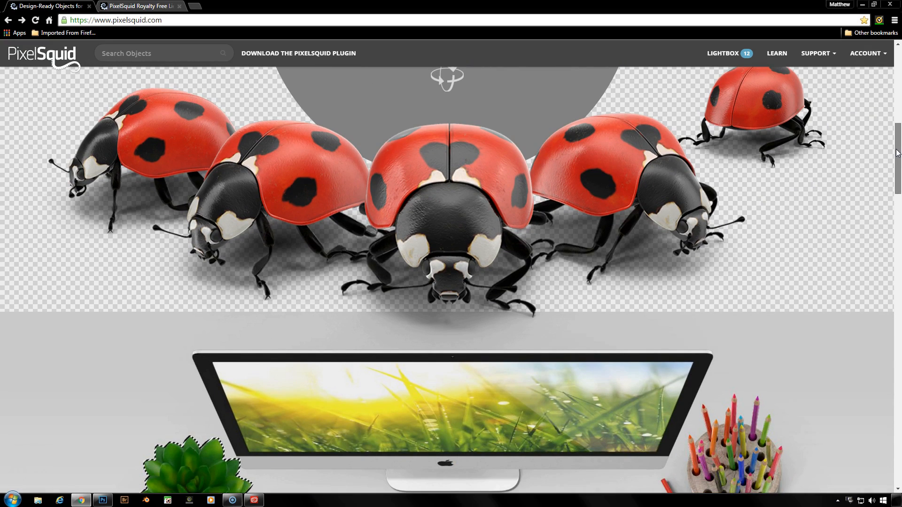
scroll("down", 3)
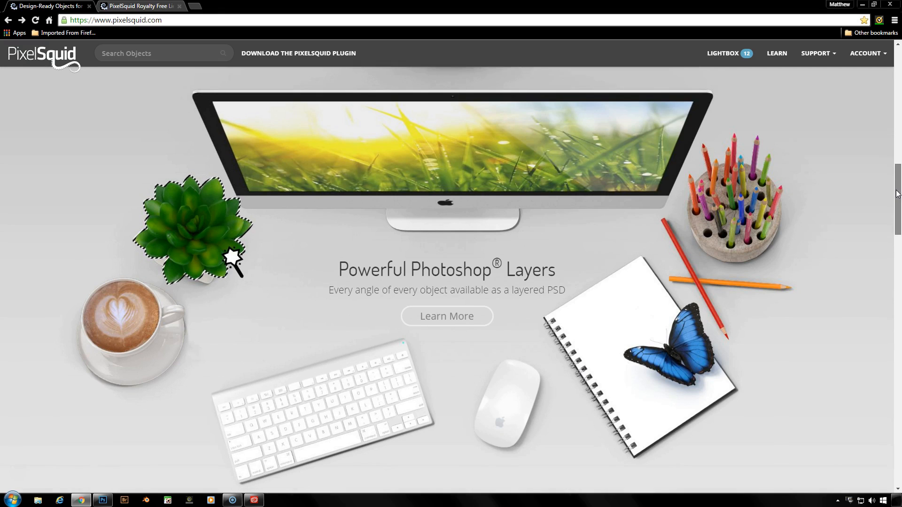
scroll("down", 3)
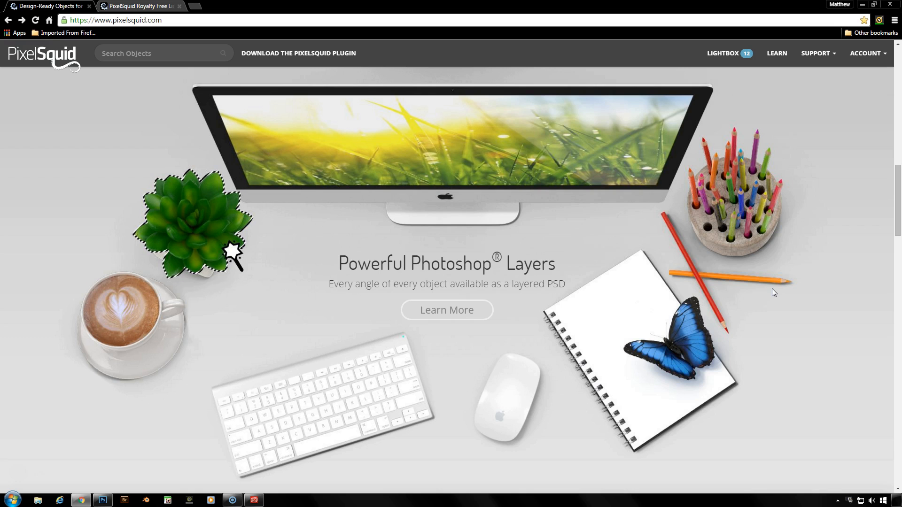
scroll("down", 3)
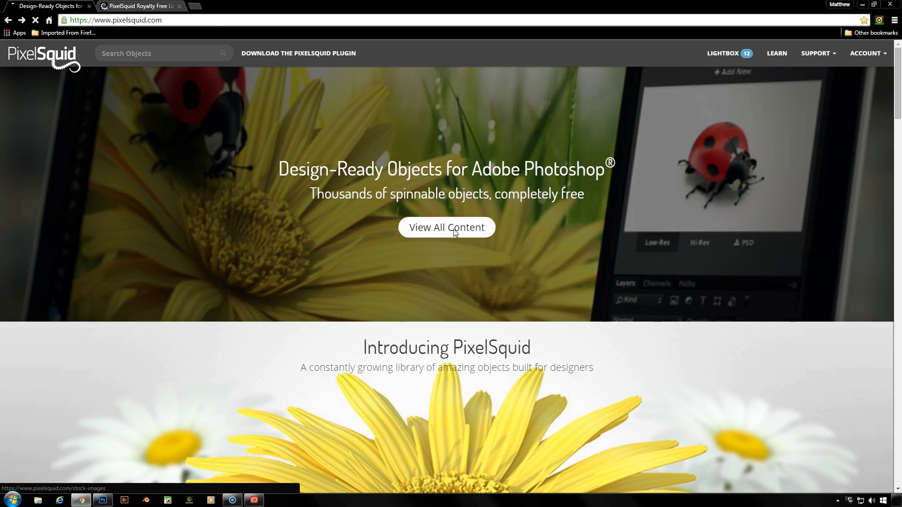
- Open PixelSquid's All Objects catalogue, scroll to the bottom and show the categories list
left_click(446, 227)
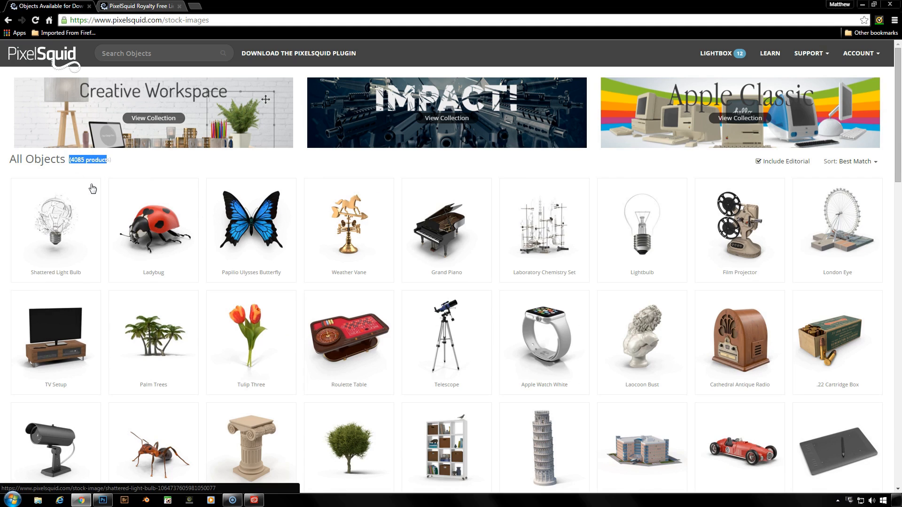
mouse_move(153, 225)
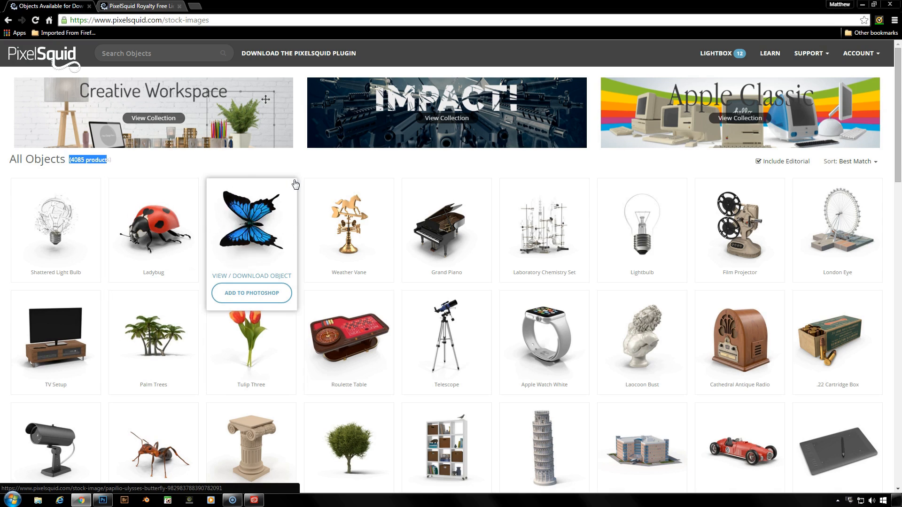
mouse_move(289, 167)
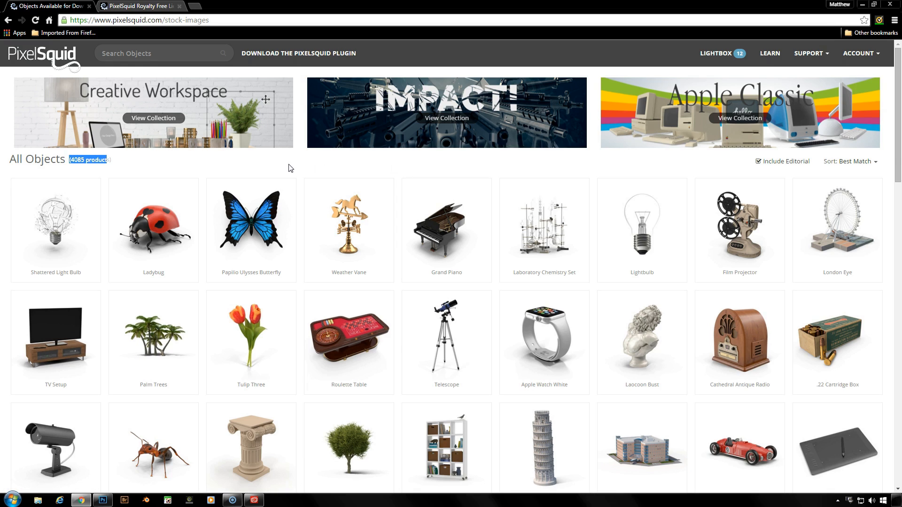
mouse_move(154, 227)
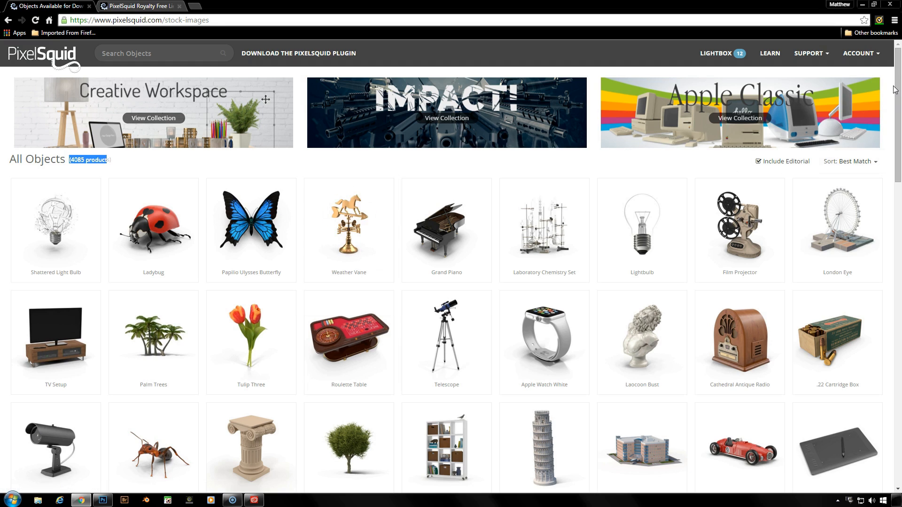
scroll("down", 3)
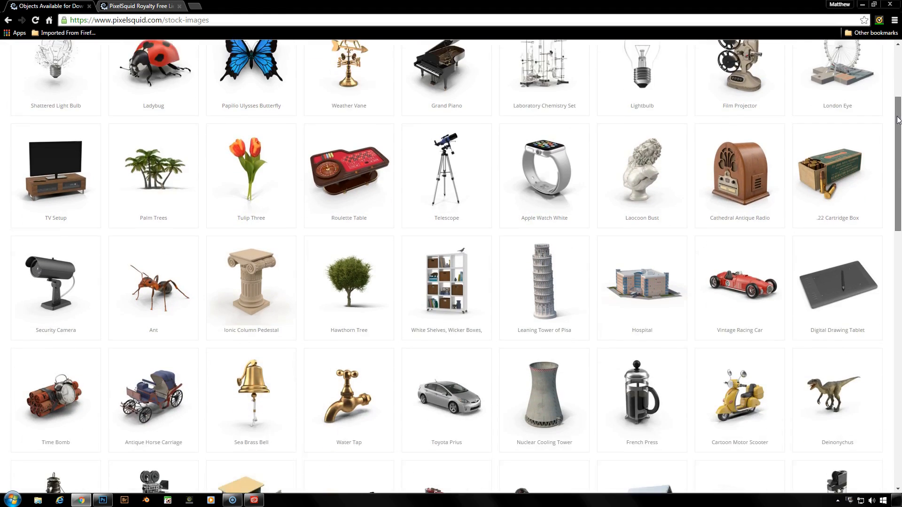
scroll("down", 3)
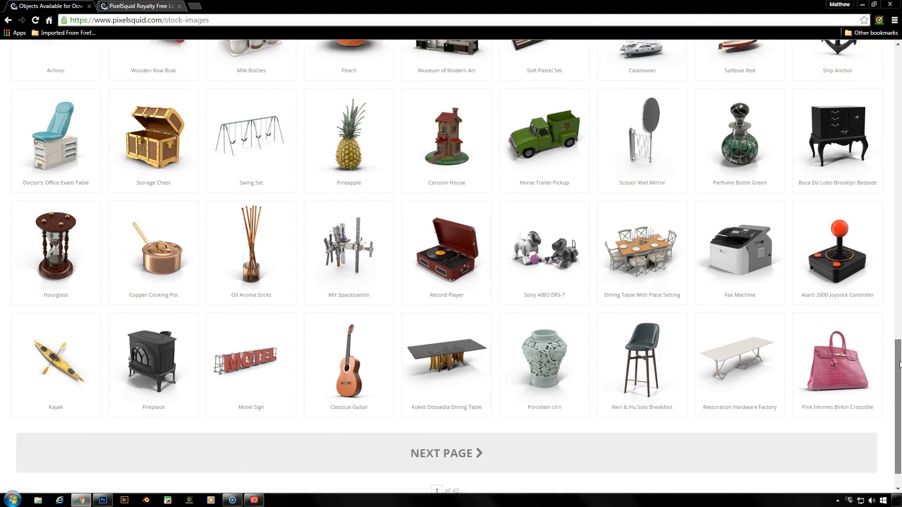
scroll("down", 3)
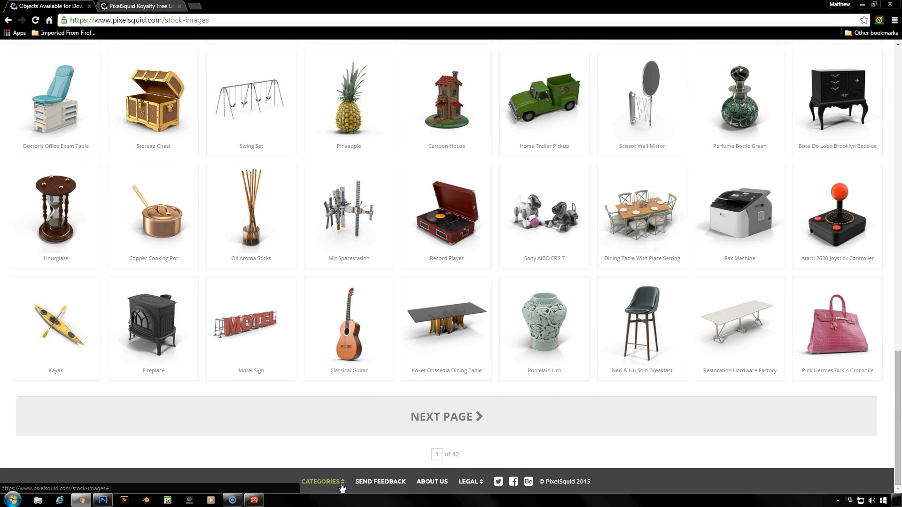
left_click(321, 481)
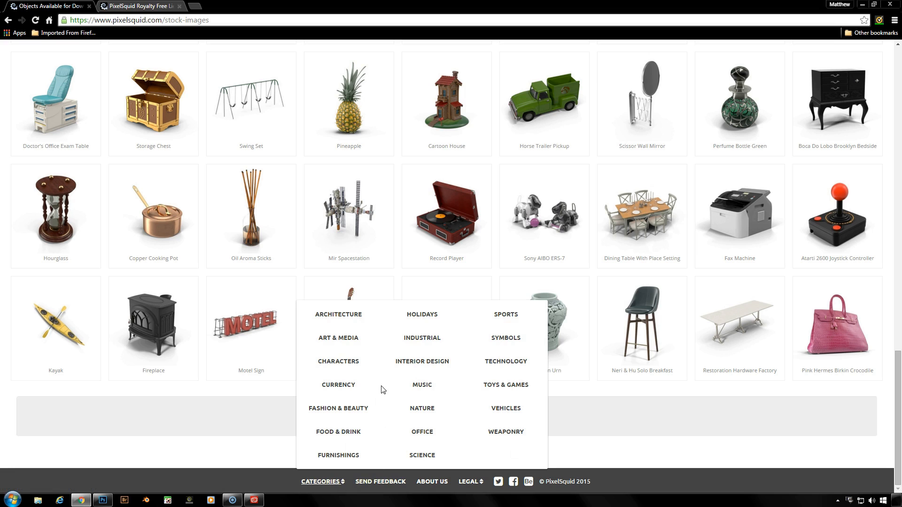
mouse_move(369, 326)
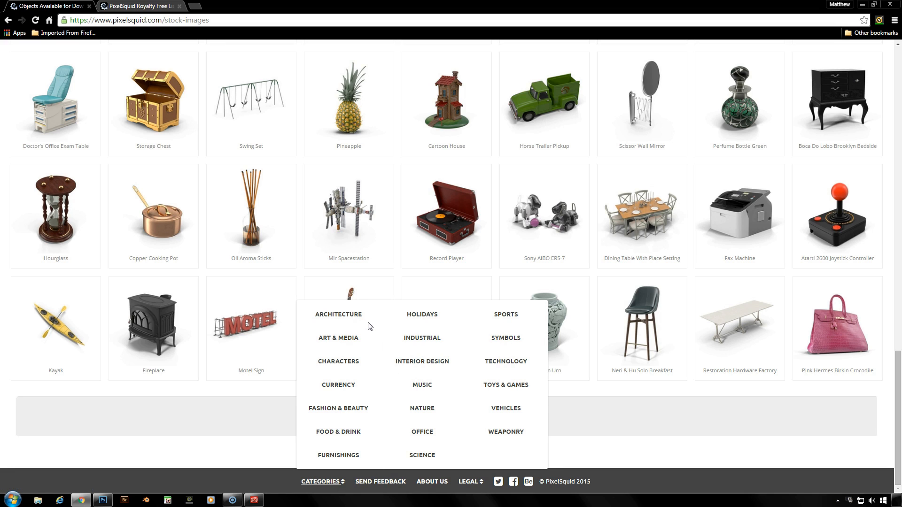
mouse_move(501, 444)
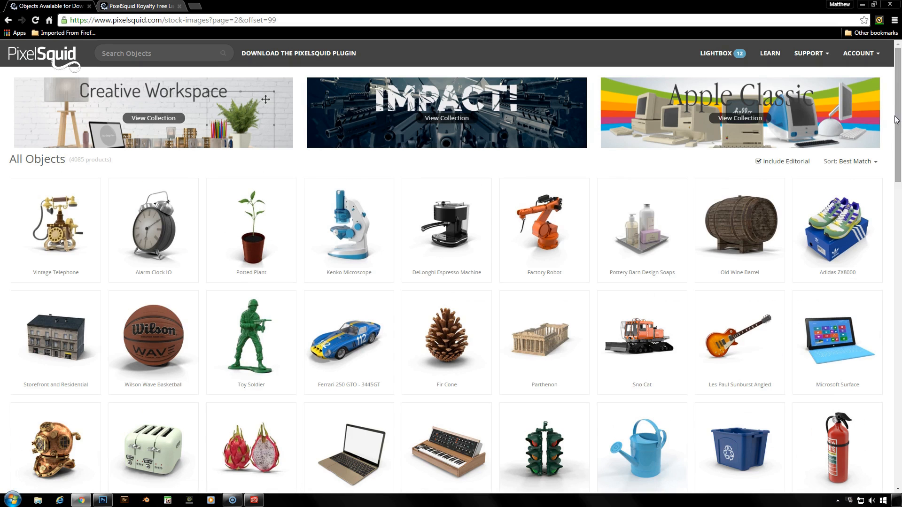
- Browse the All Objects grid on page 2 and open the Factory Robot object
scroll("down", 3)
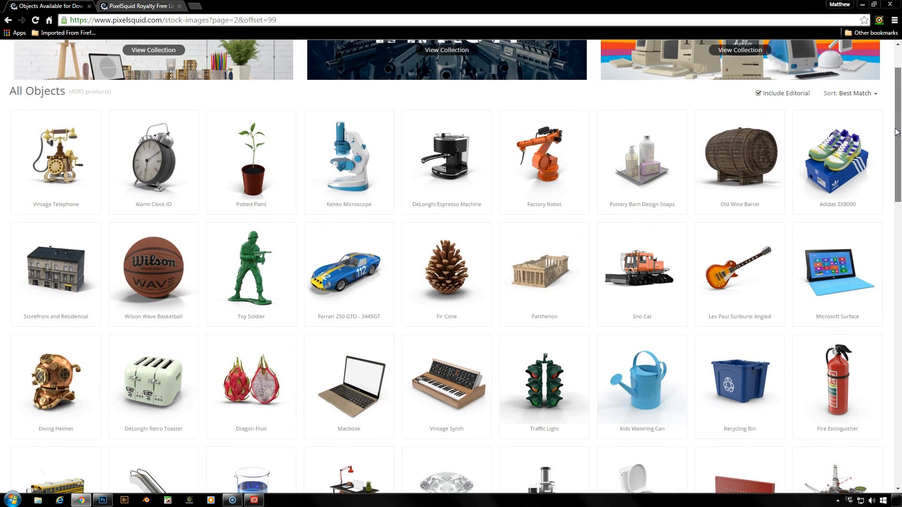
scroll("down", 3)
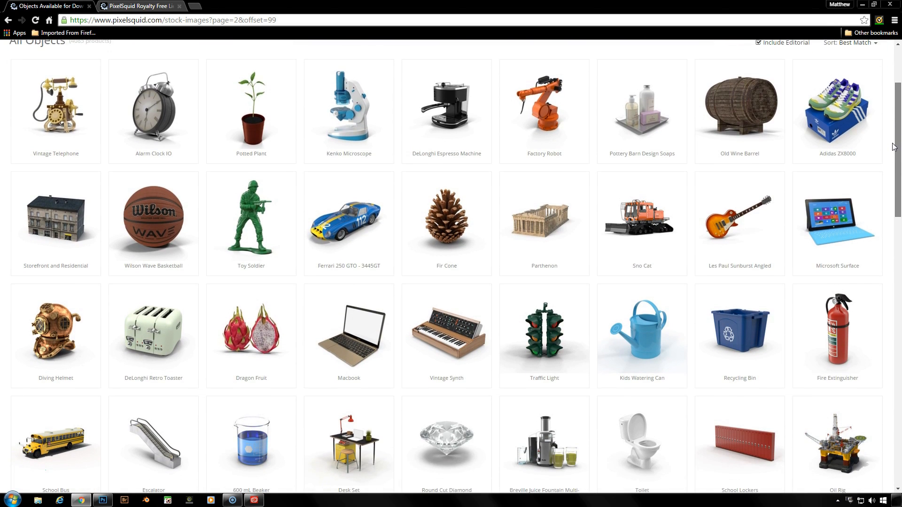
scroll("down", 3)
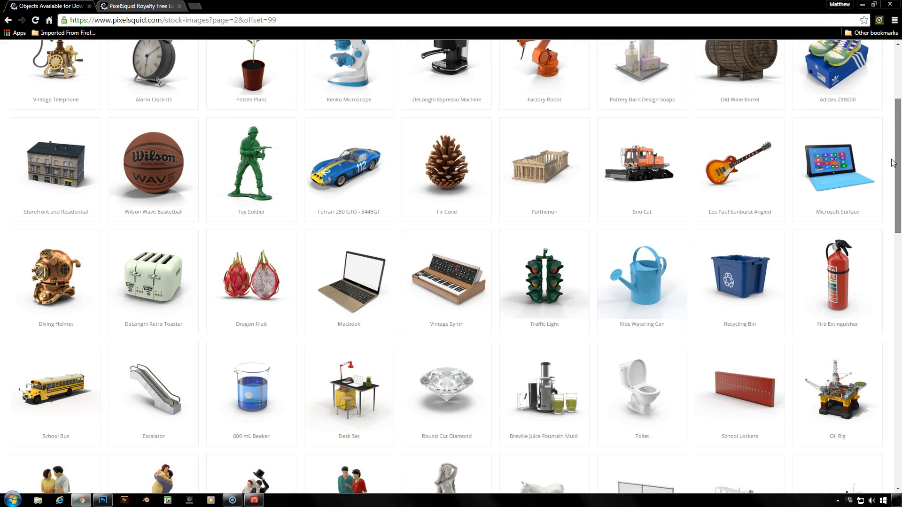
scroll("down", 3)
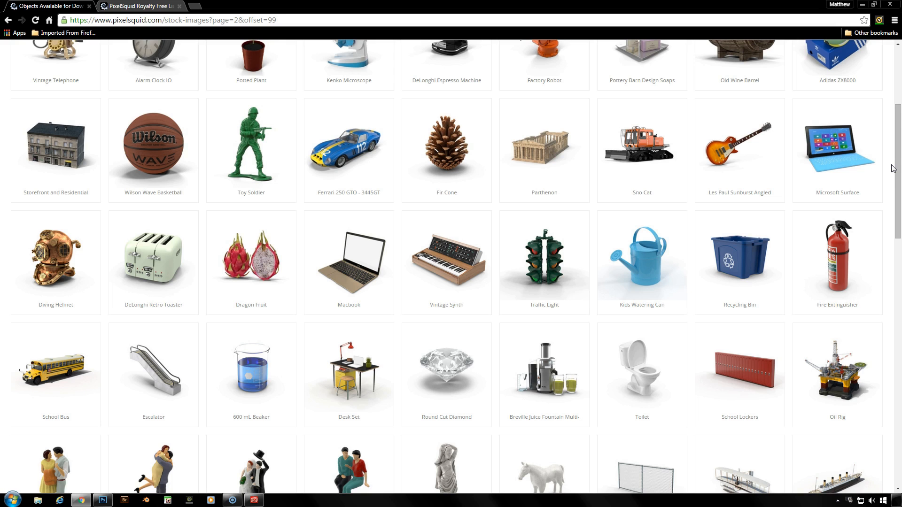
scroll("down", 3)
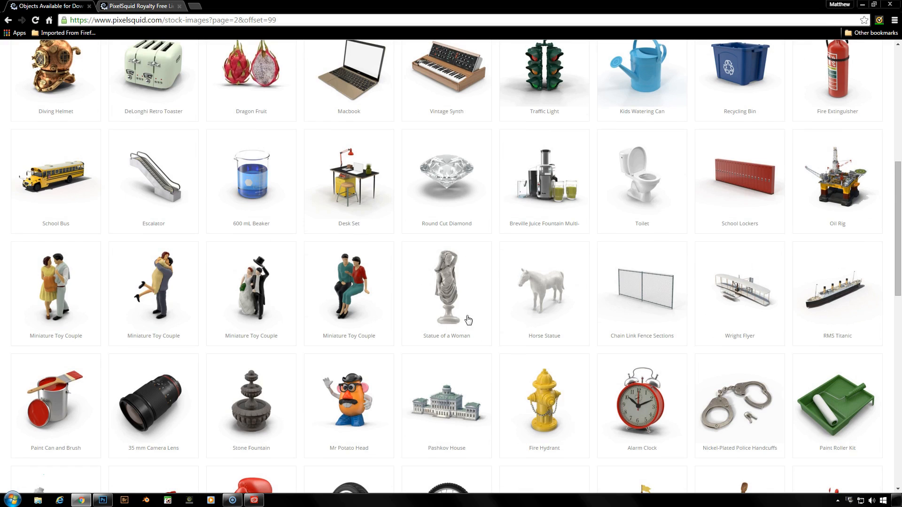
scroll("down", 3)
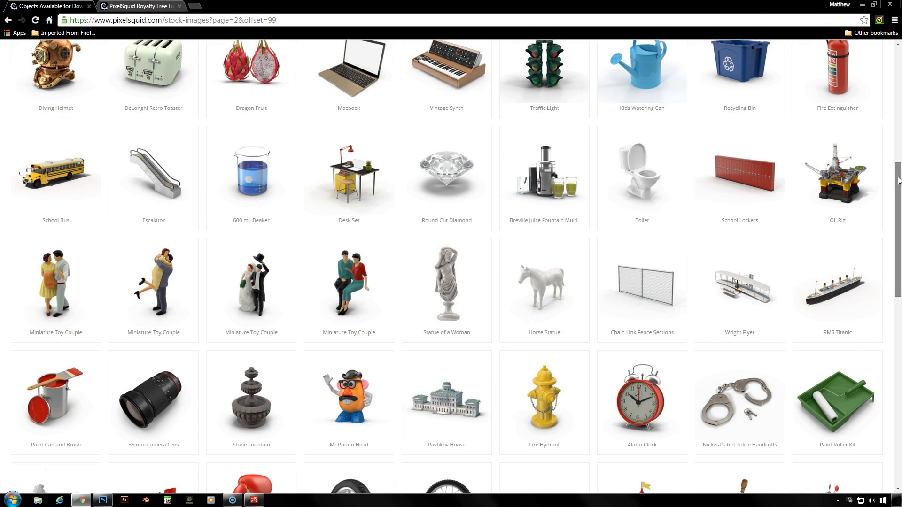
scroll("down", 3)
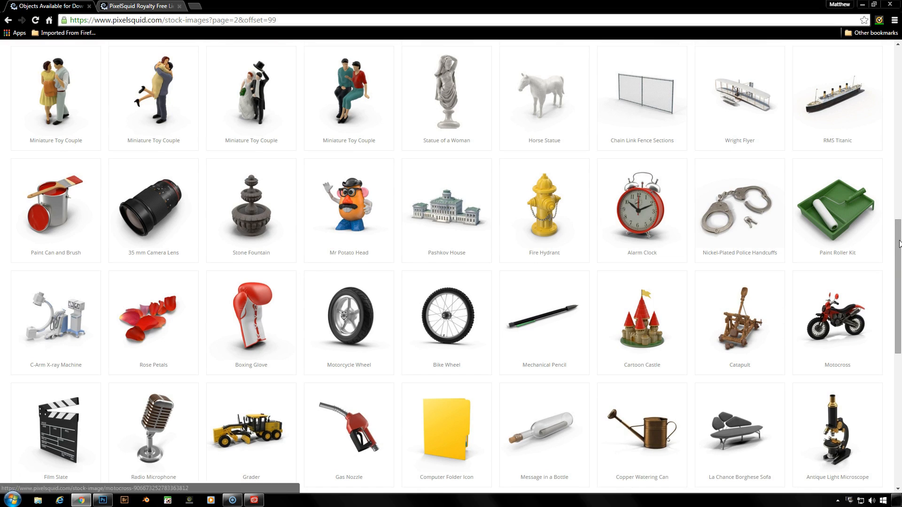
scroll("down", 3)
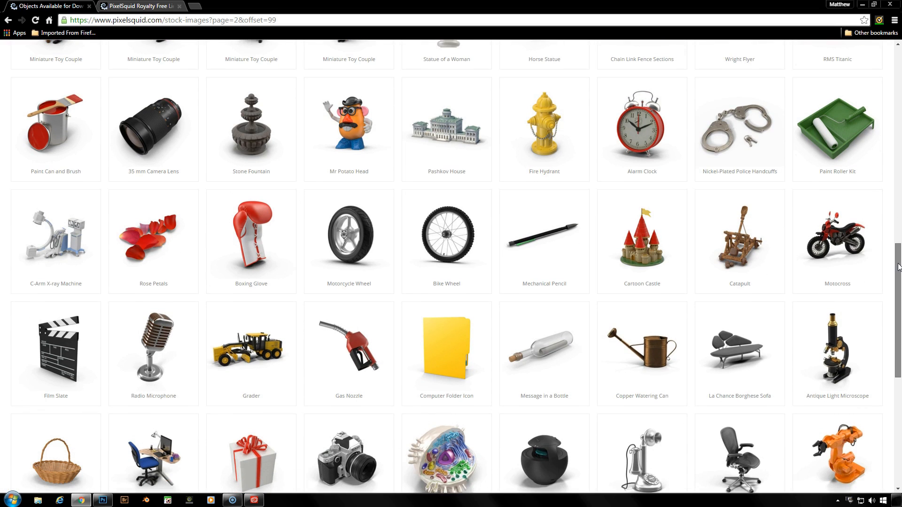
scroll("down", 3)
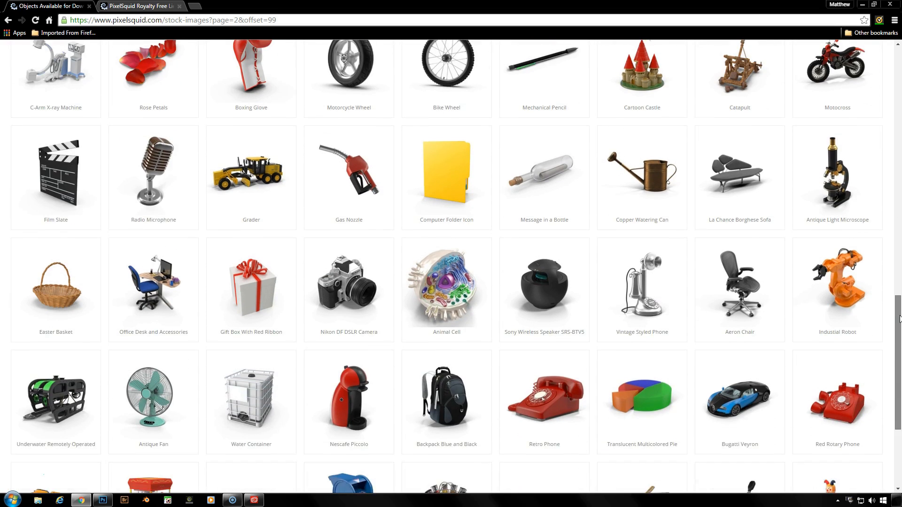
scroll("down", 3)
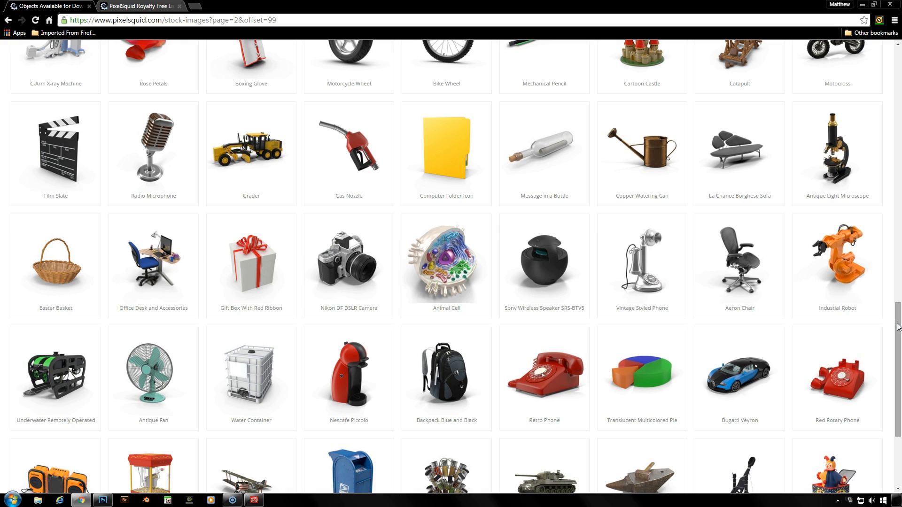
scroll("down", 3)
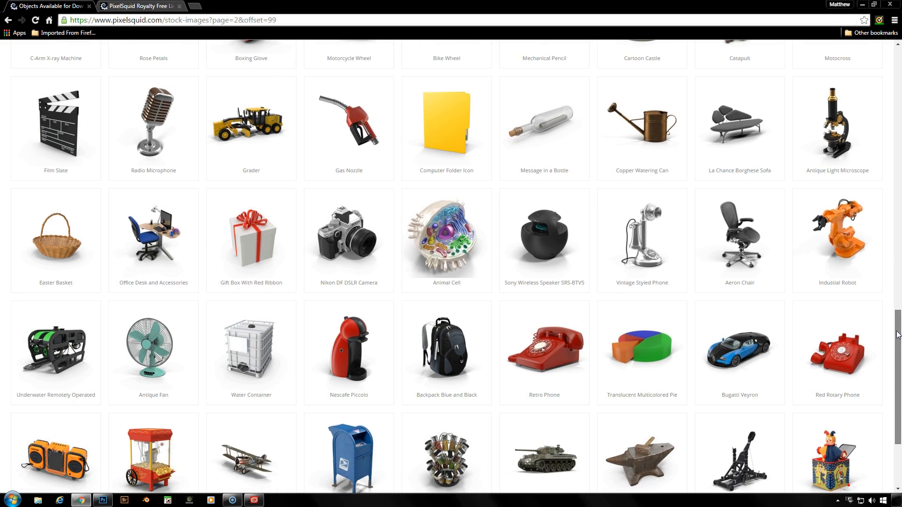
scroll("down", 3)
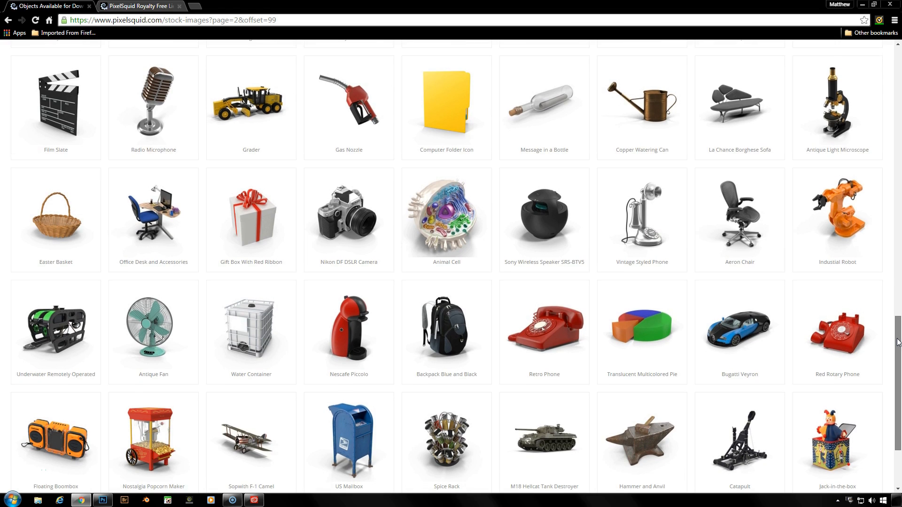
scroll("down", 3)
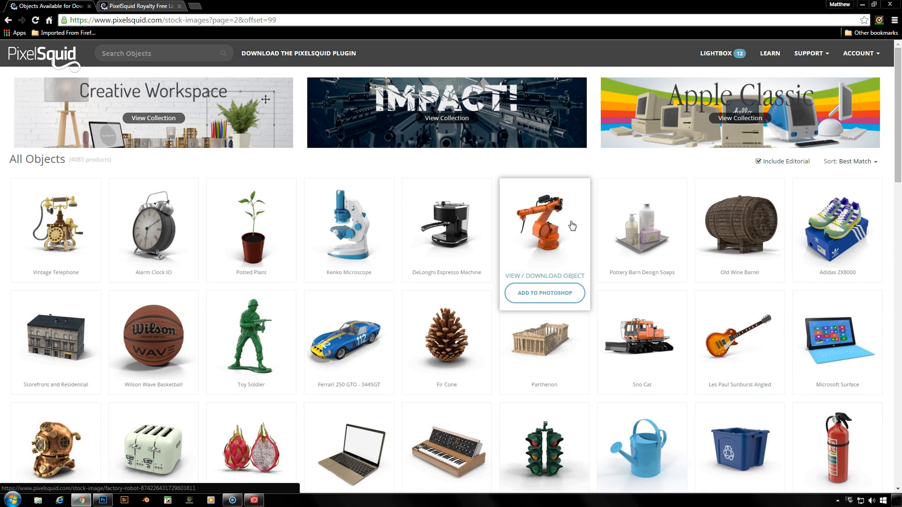
left_click(544, 225)
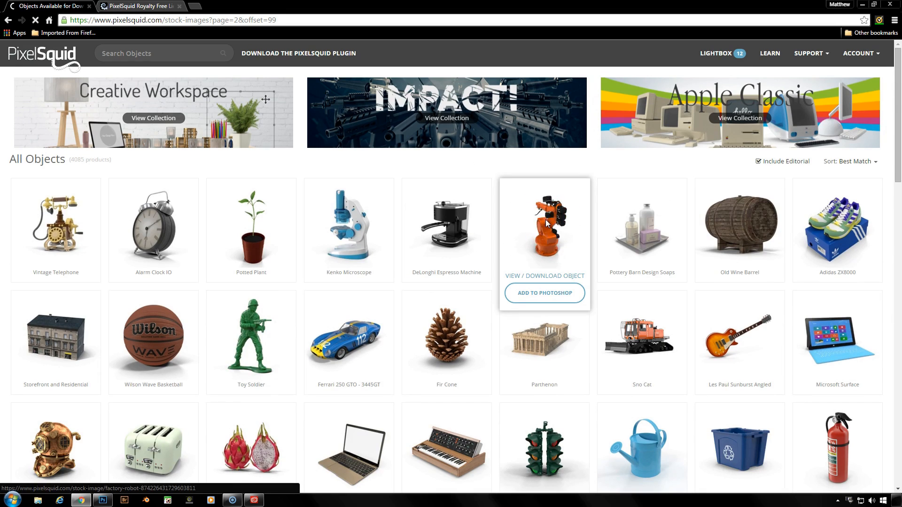
- Add the Factory Robot to the Photoshop lightbox, bringing its count to 13
left_click(543, 225)
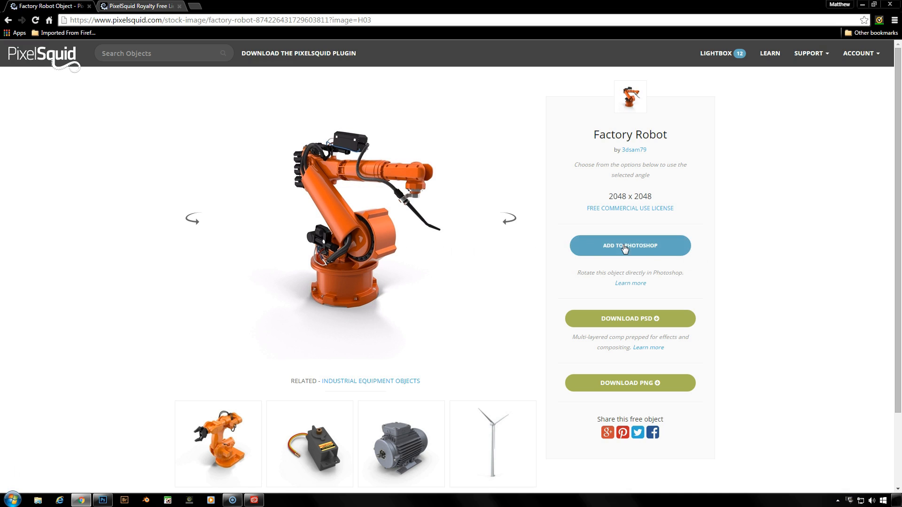
mouse_move(674, 251)
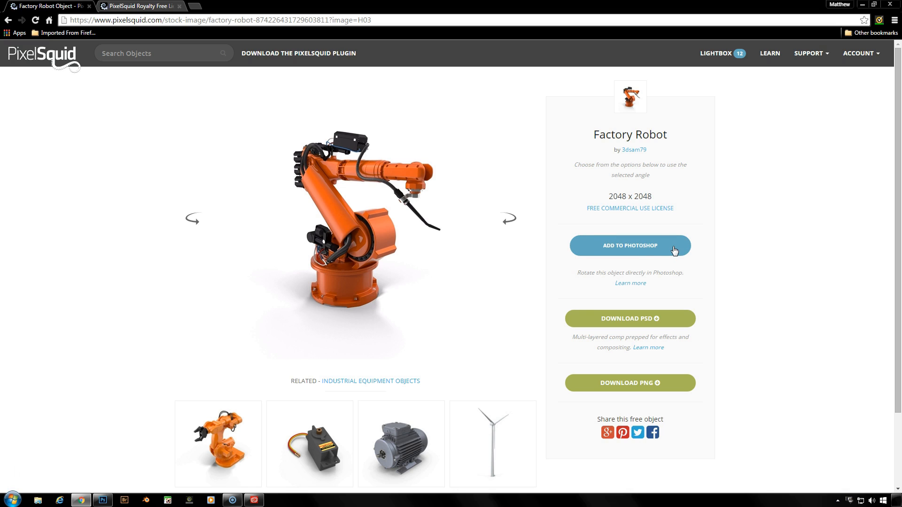
left_click(629, 246)
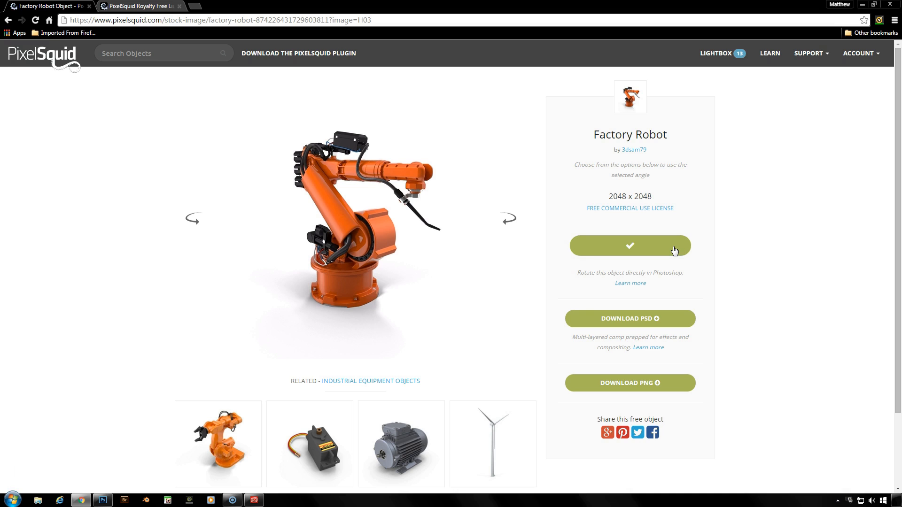
mouse_move(776, 328)
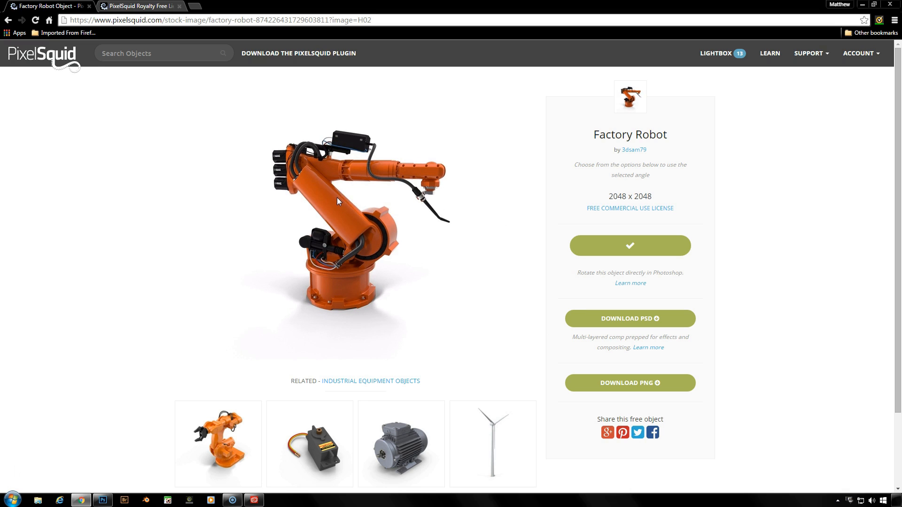
mouse_move(367, 208)
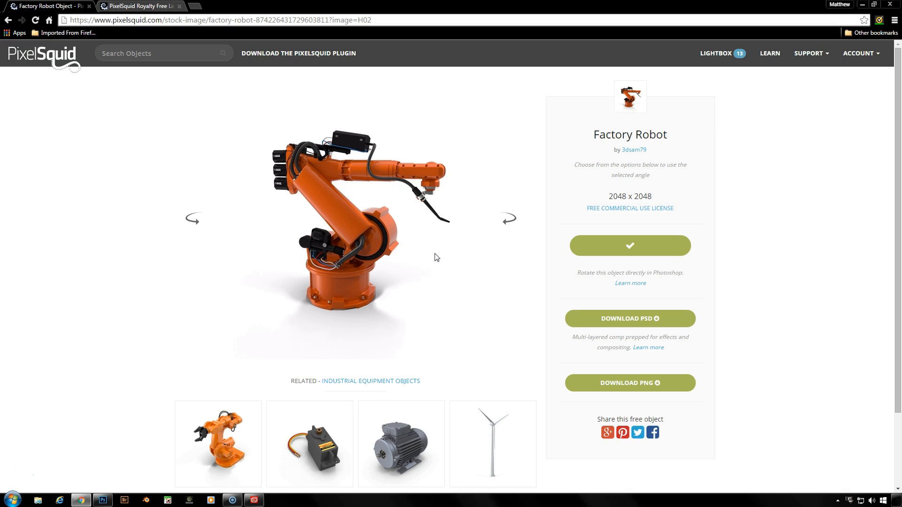
mouse_move(737, 212)
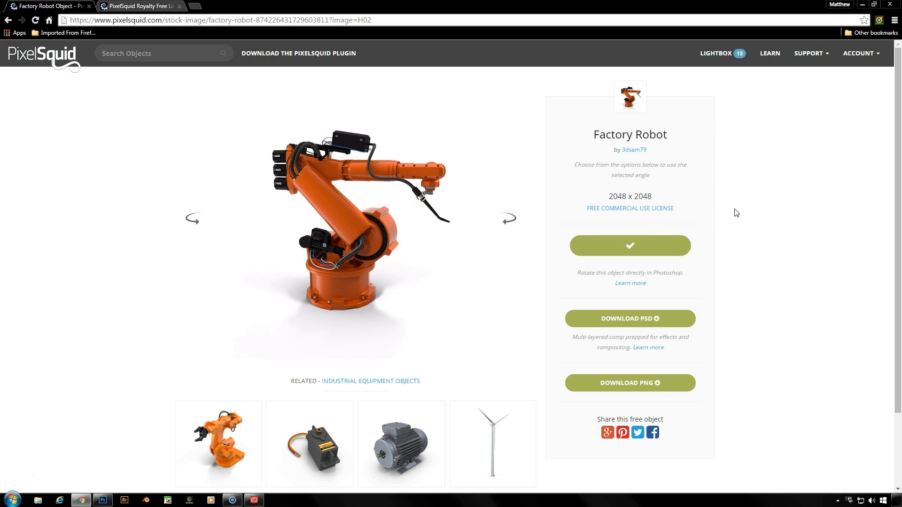
mouse_move(551, 148)
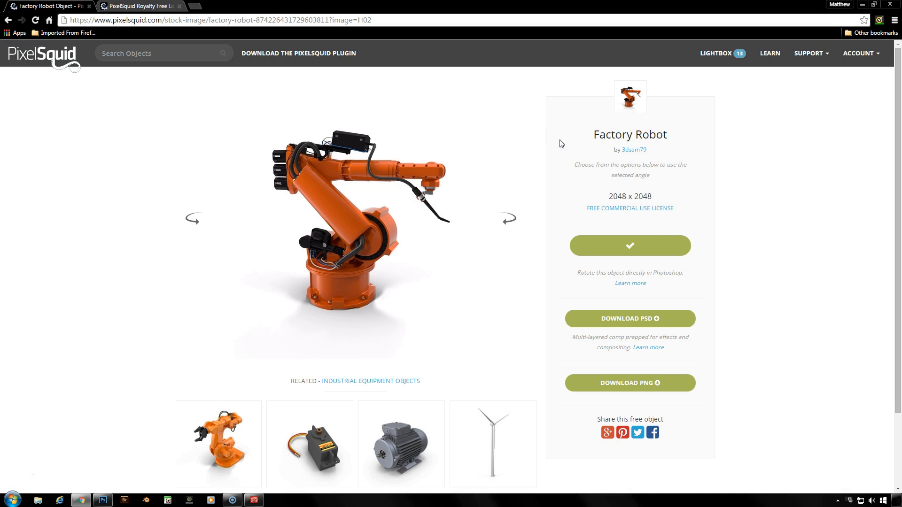
mouse_move(719, 117)
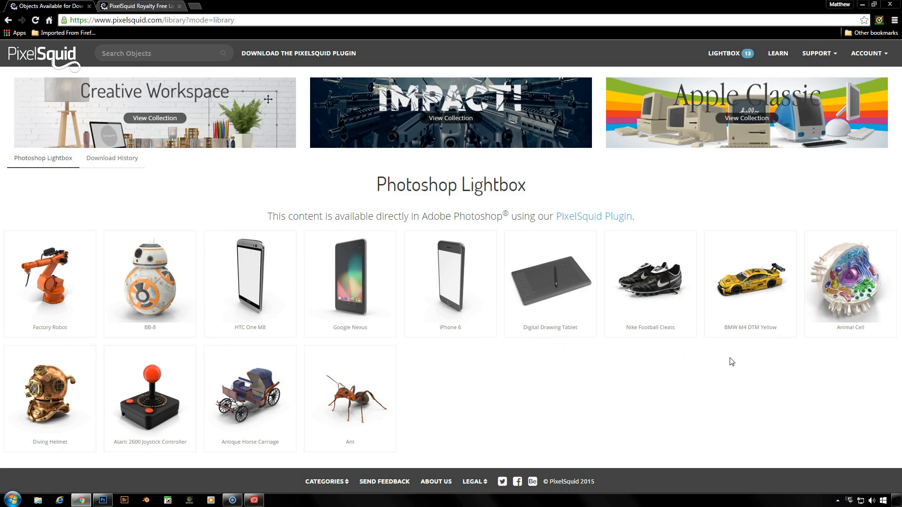
mouse_move(707, 377)
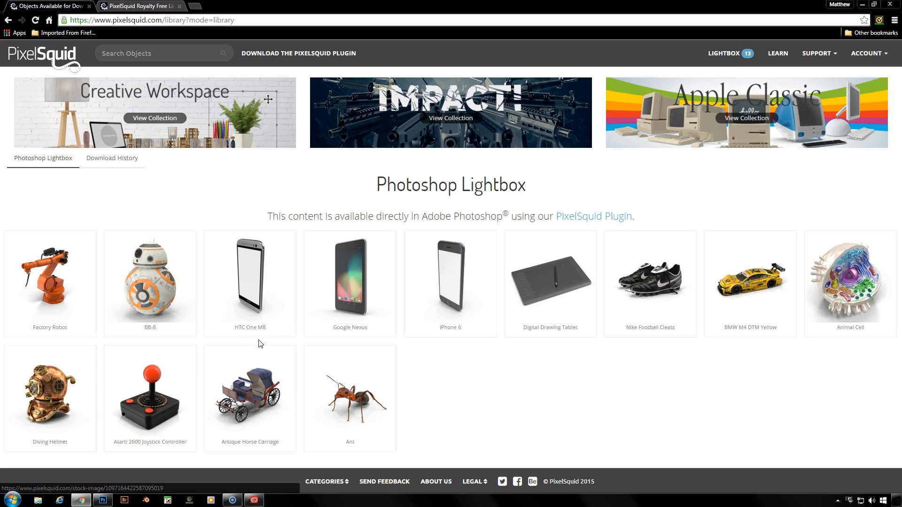
mouse_move(399, 338)
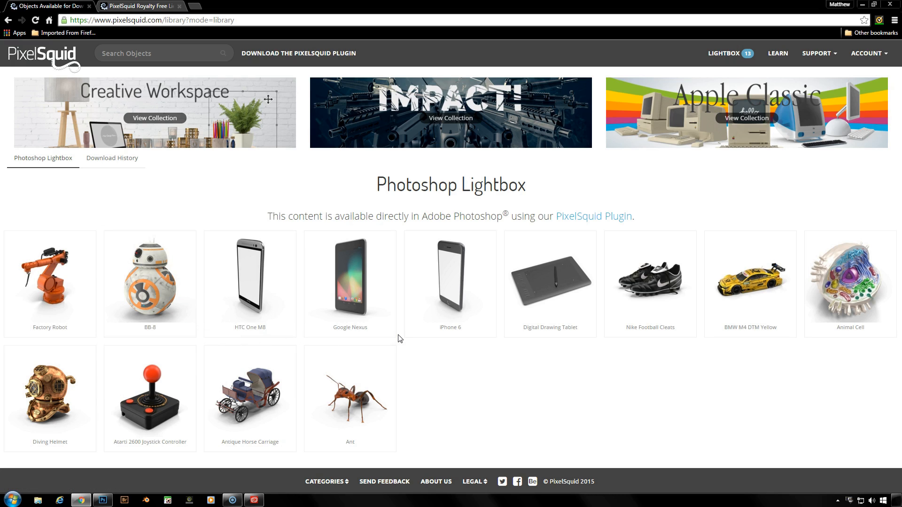
mouse_move(729, 367)
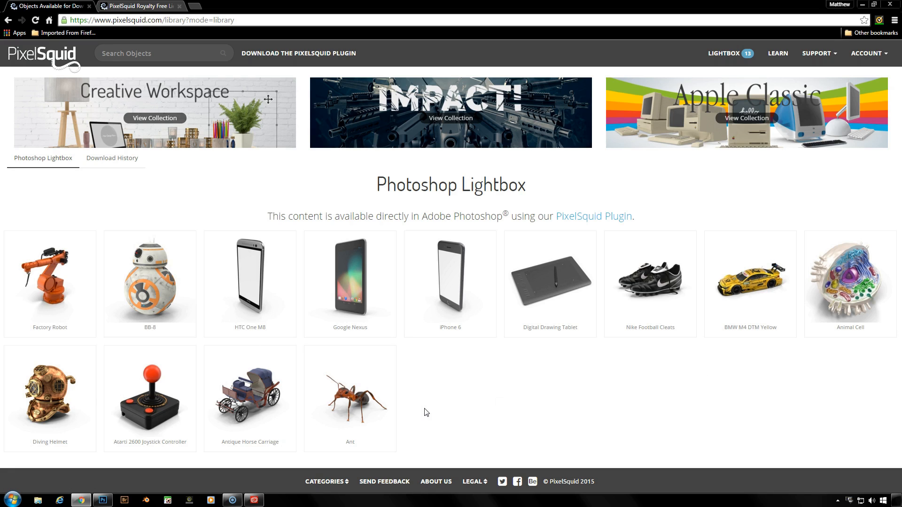
mouse_move(839, 358)
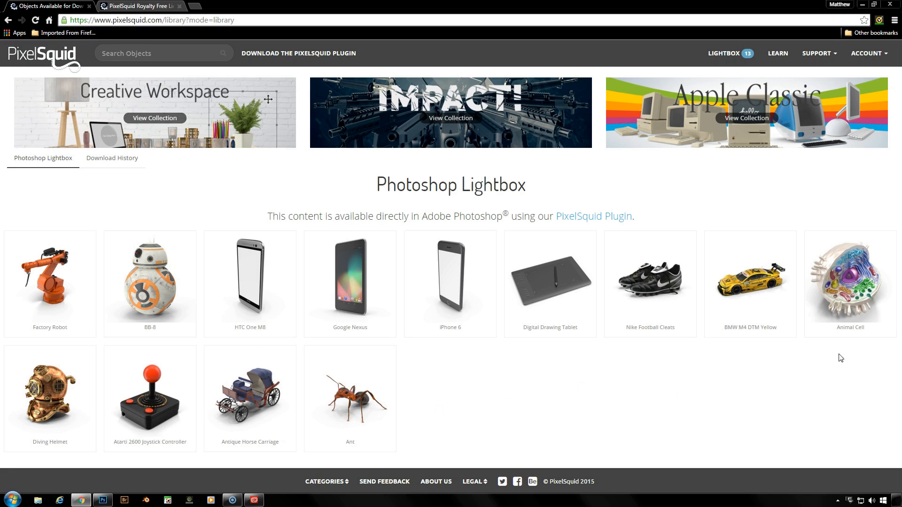
mouse_move(440, 396)
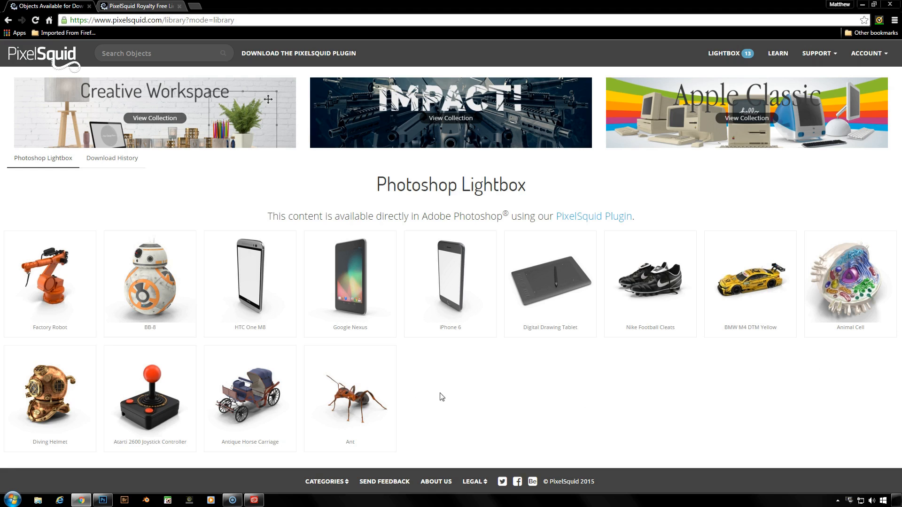
mouse_move(602, 374)
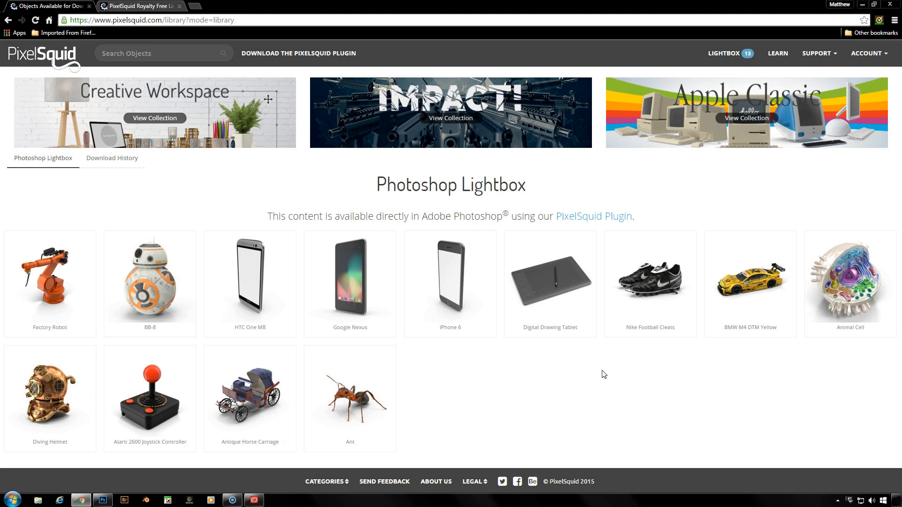
mouse_move(385, 262)
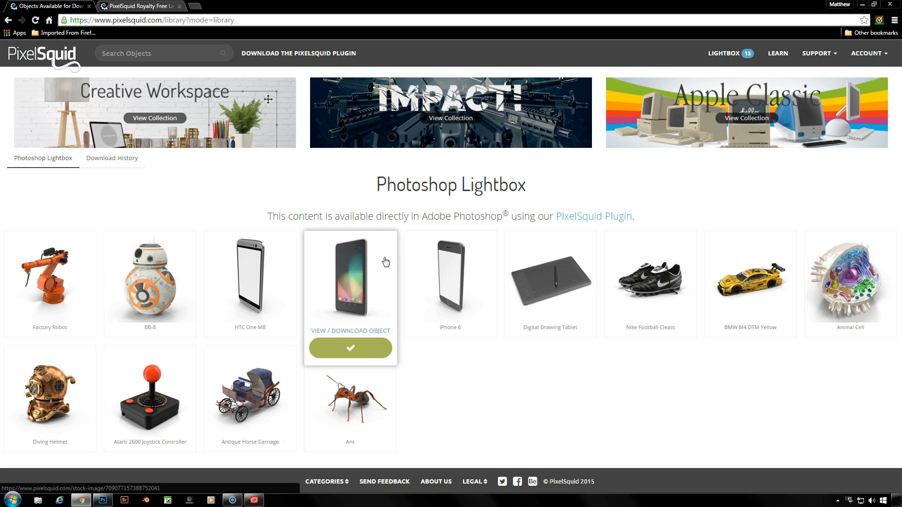
mouse_move(539, 275)
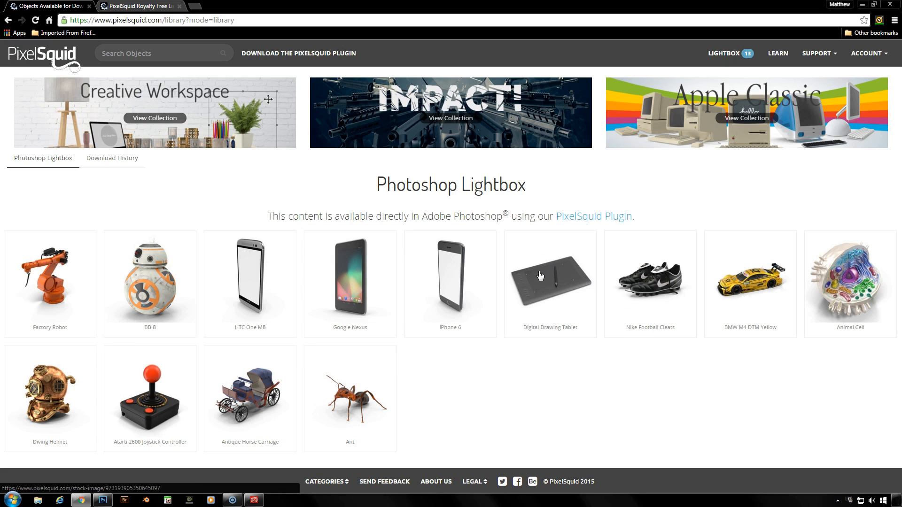
mouse_move(650, 284)
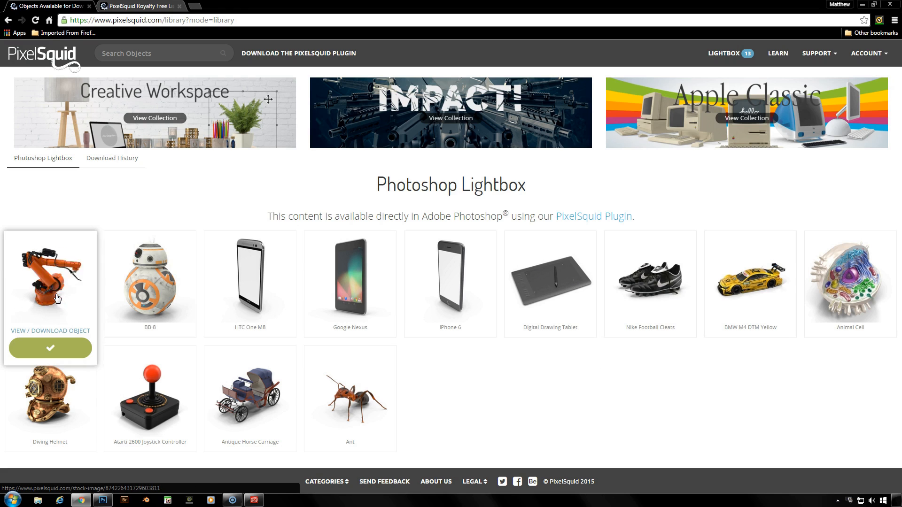
mouse_move(378, 251)
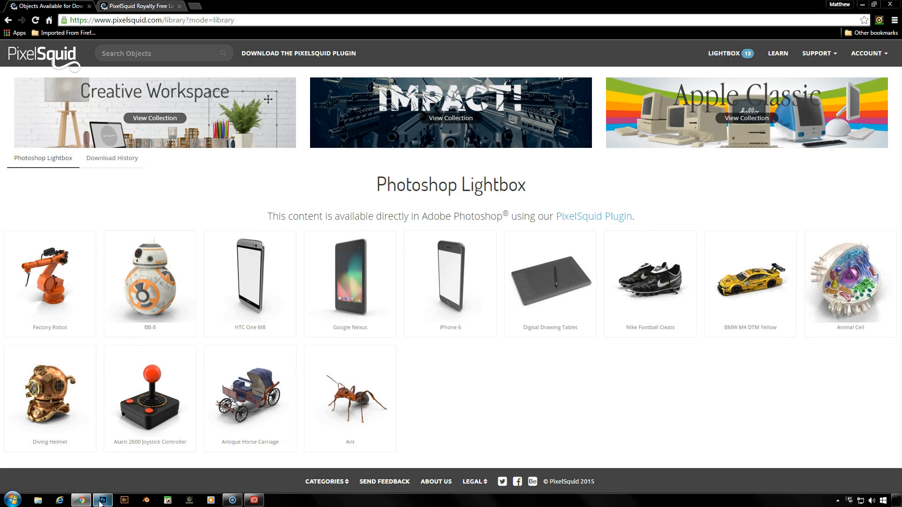
- Switch back to Photoshop and the empty parking garage photo
left_click(102, 500)
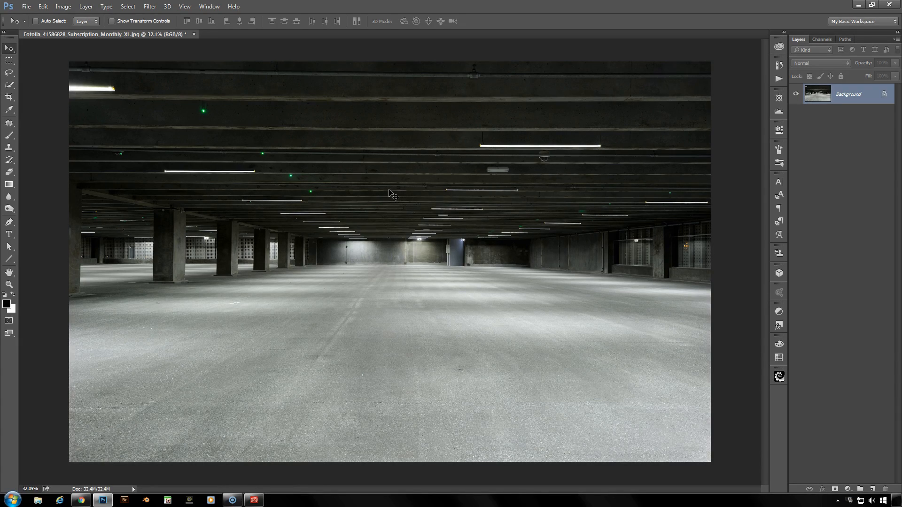
mouse_move(373, 28)
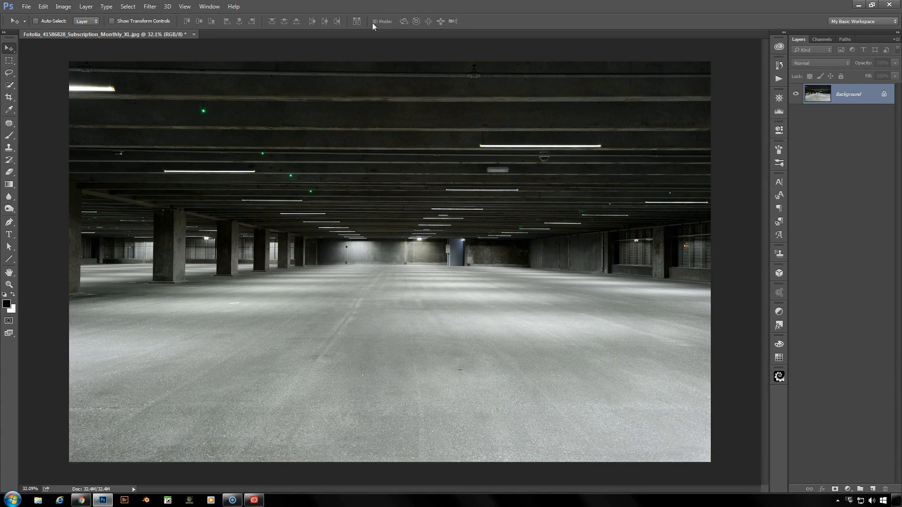
- Open the PixelSquid extension panel, listing lightbox objects like BB-8 and the Ant
left_click(208, 6)
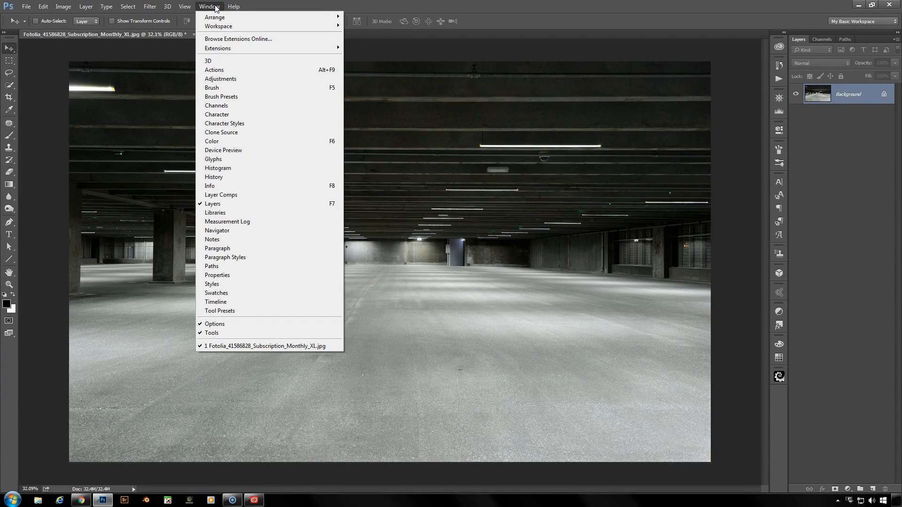
mouse_move(217, 48)
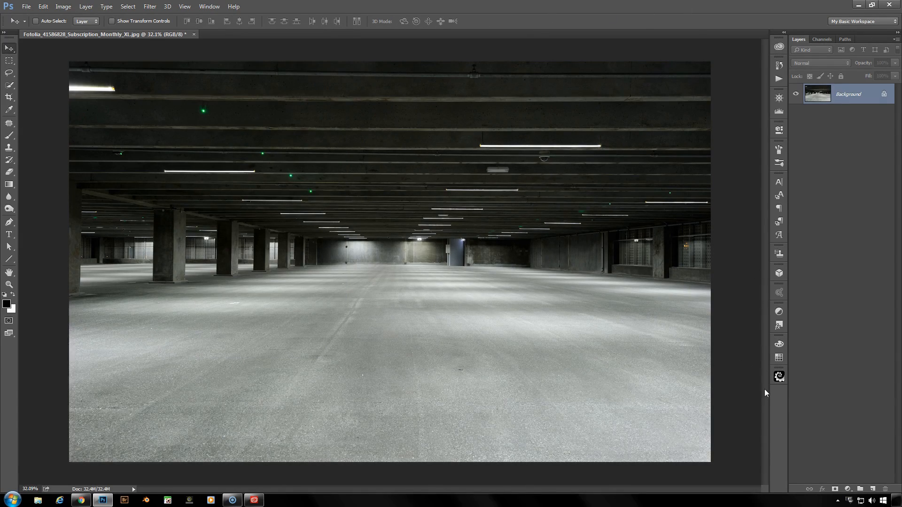
mouse_move(780, 400)
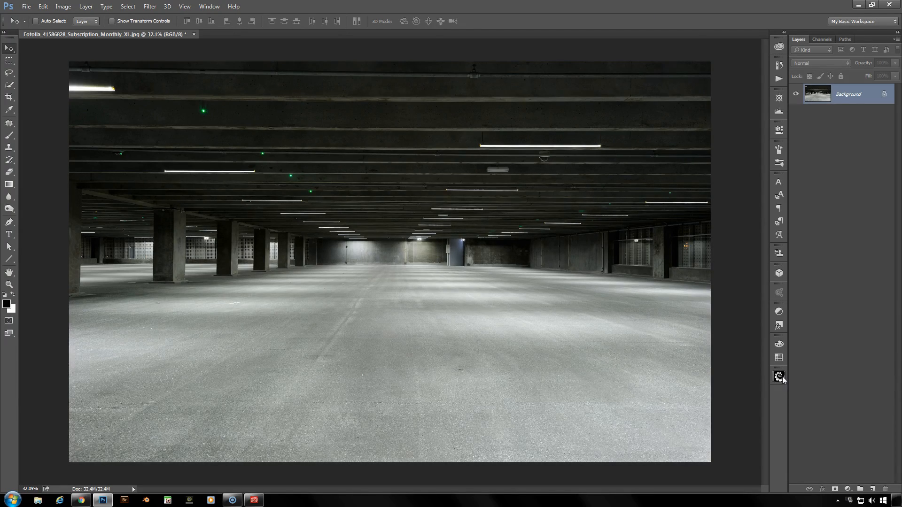
left_click(778, 376)
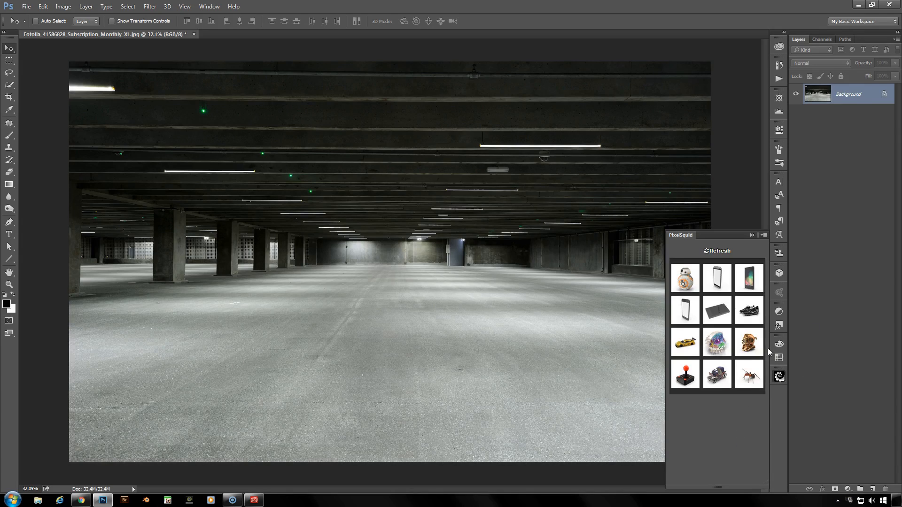
mouse_move(721, 443)
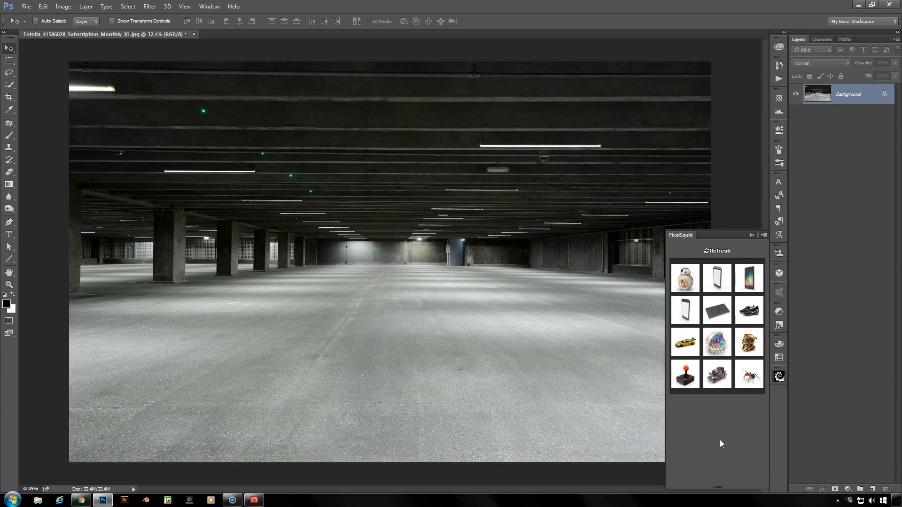
mouse_move(721, 441)
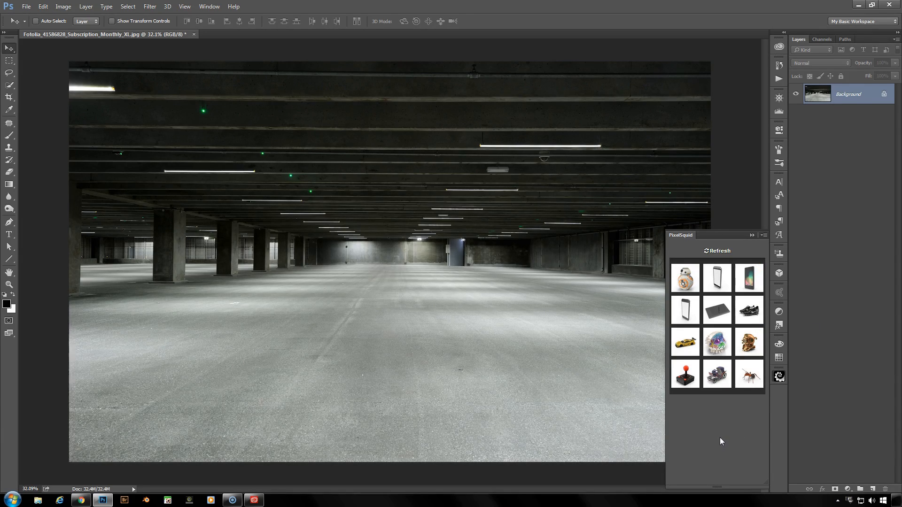
mouse_move(727, 418)
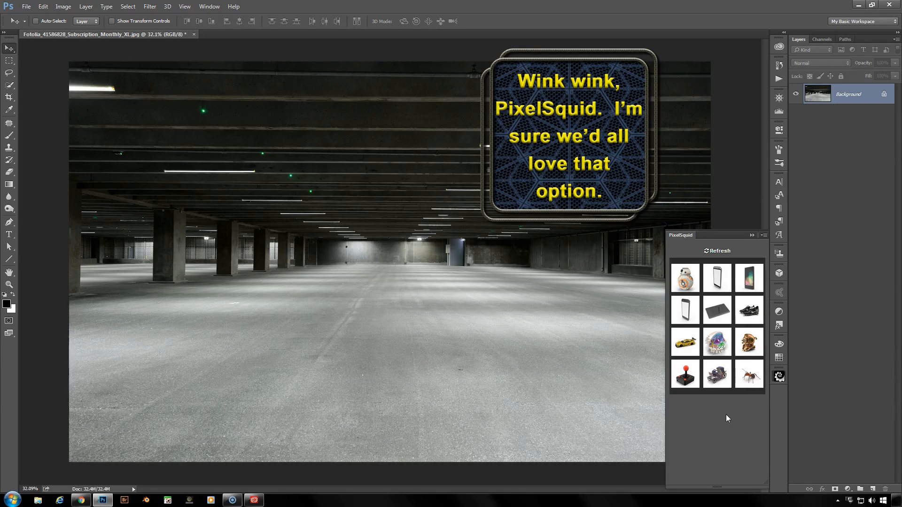
mouse_move(787, 267)
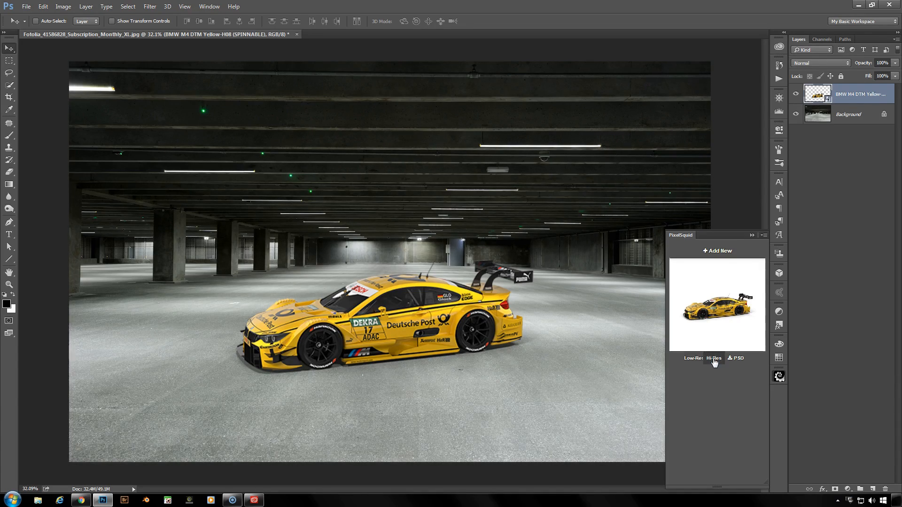
- Load the high-resolution version of the yellow BMW M4 DTM with Hi-Res
left_click(713, 359)
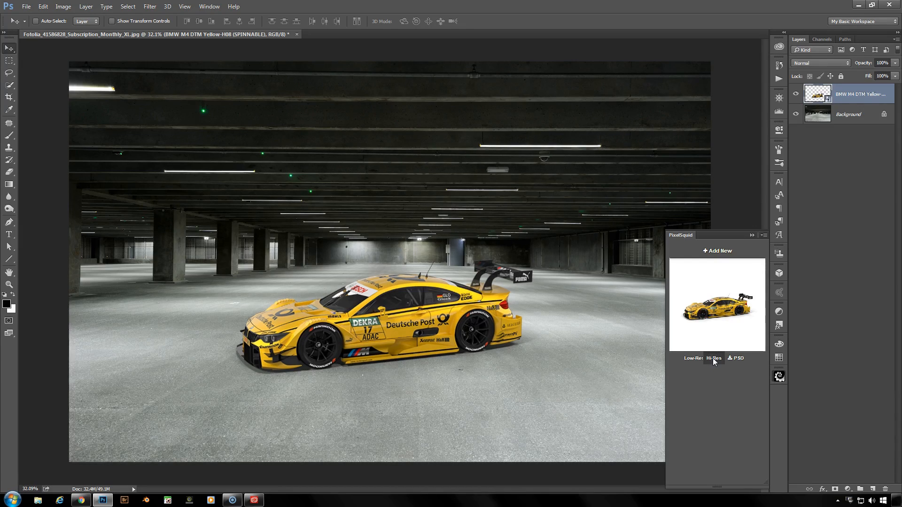
left_click(713, 358)
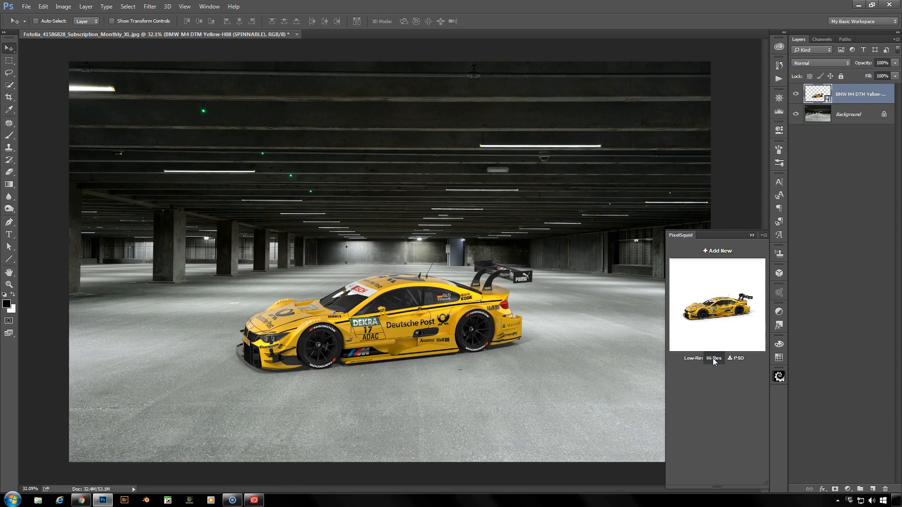
mouse_move(743, 327)
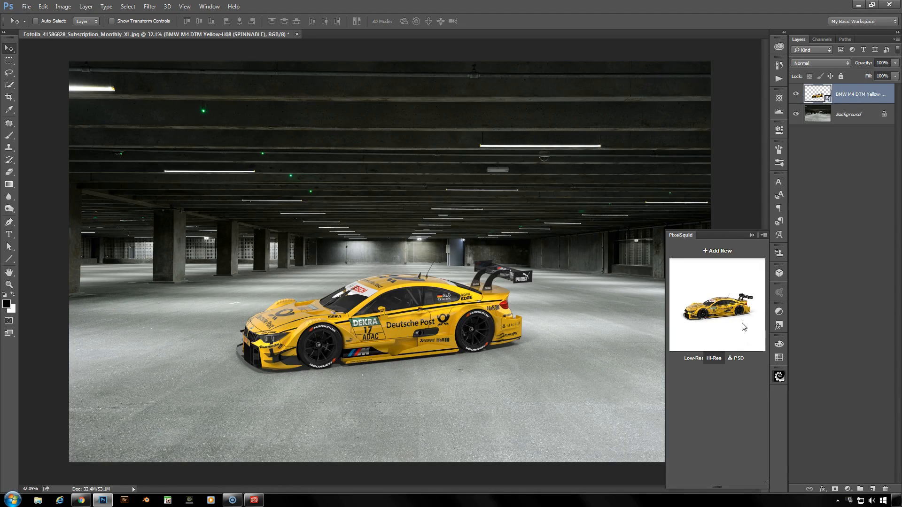
mouse_move(738, 365)
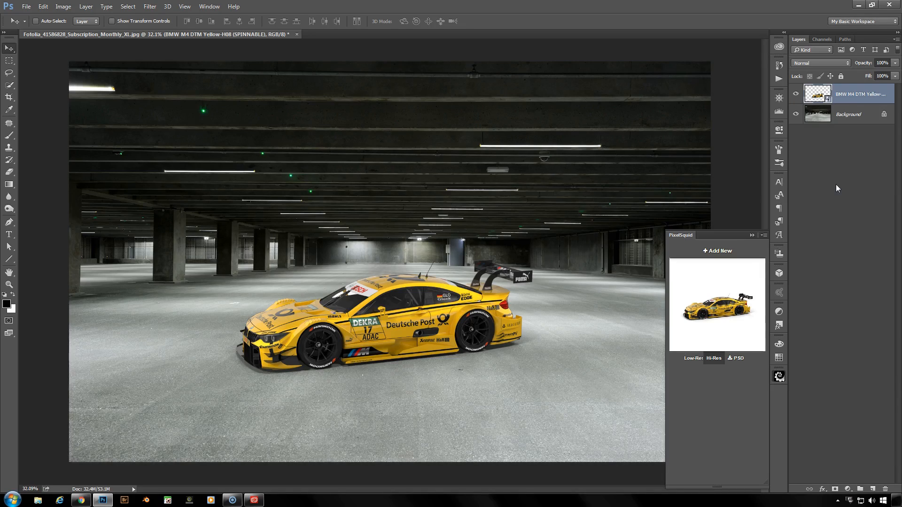
mouse_move(334, 244)
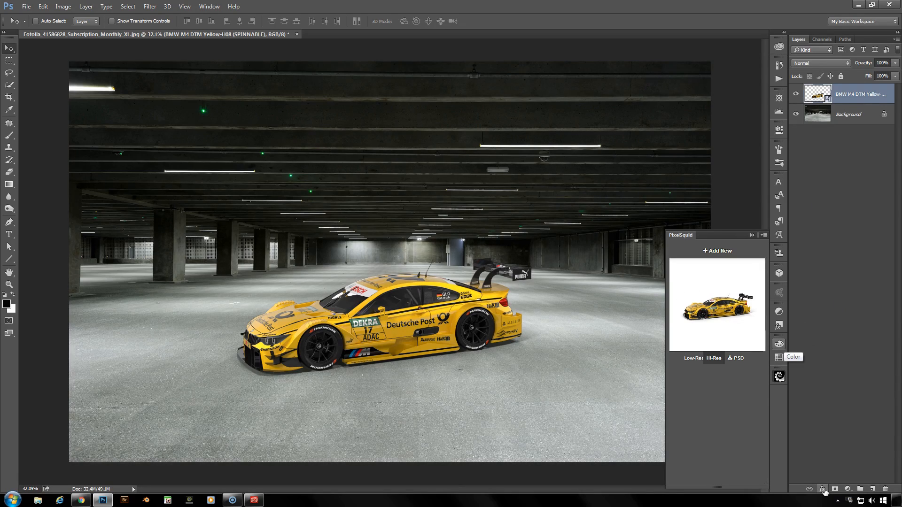
left_click(821, 489)
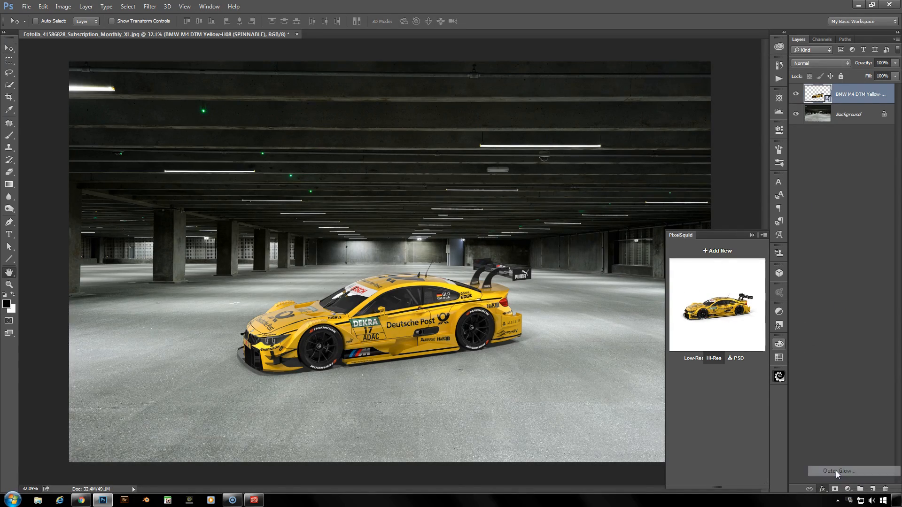
left_click(837, 471)
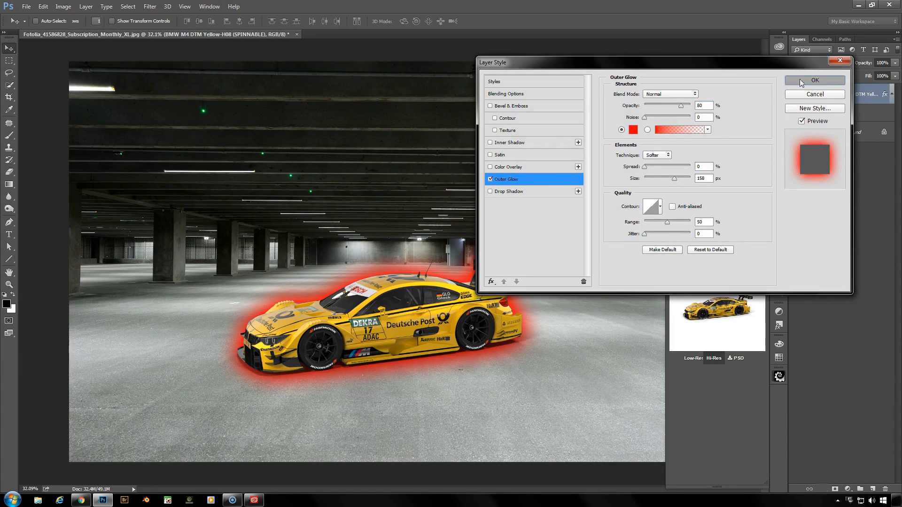
left_click(813, 81)
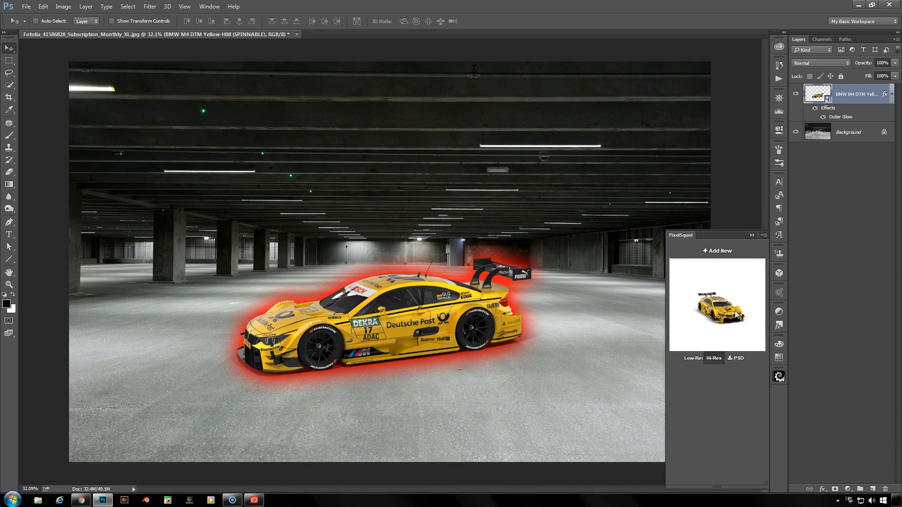
left_click(716, 313)
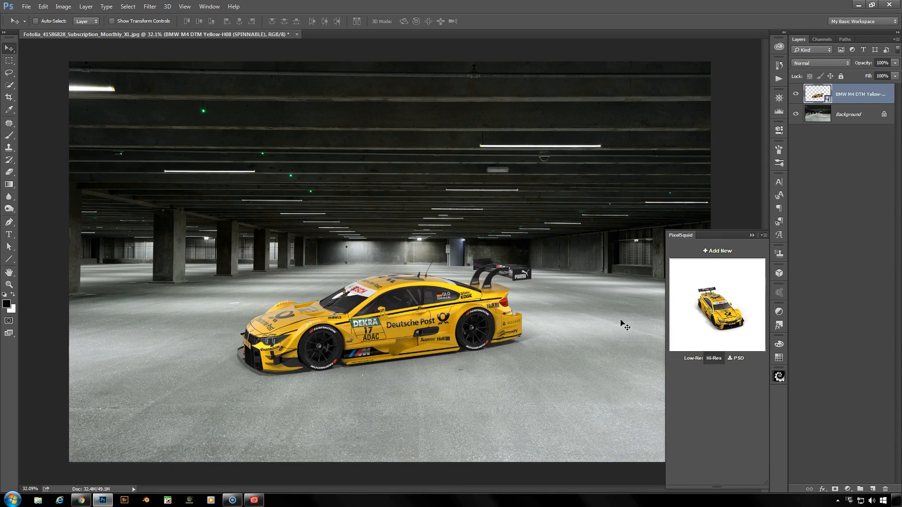
- Scale the BMW down and shift it lower left using Free Transform
key("ctrl+t")
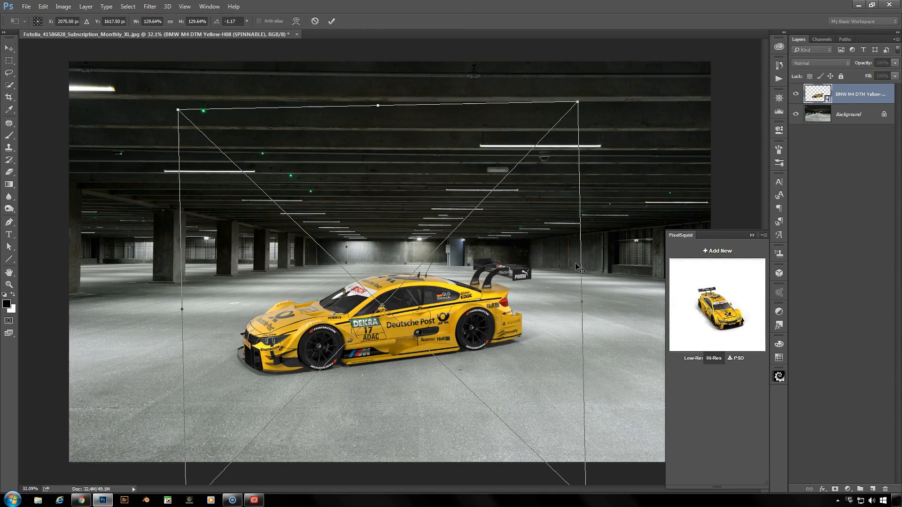
left_click_drag(577, 105, 570, 106)
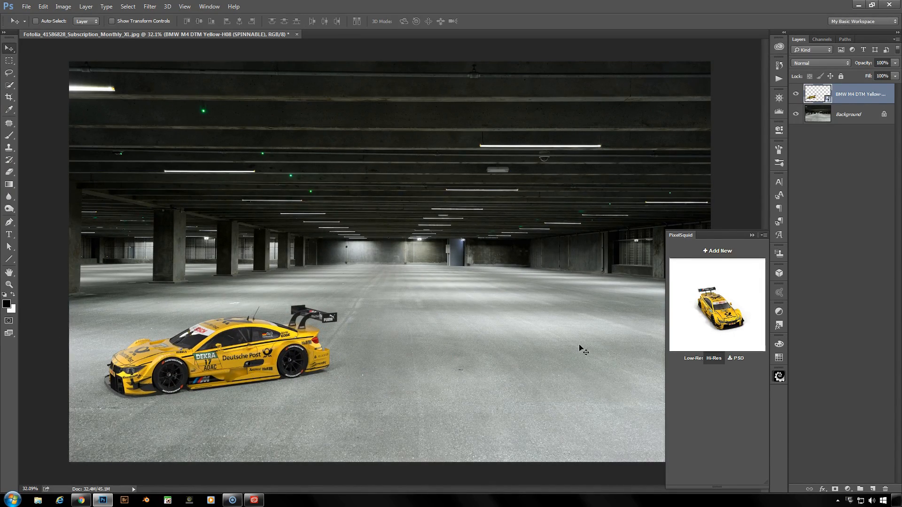
mouse_move(717, 251)
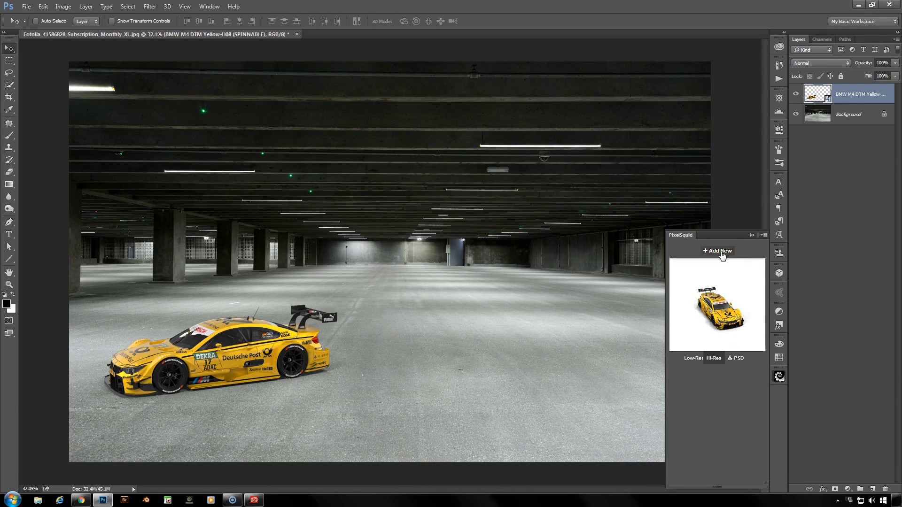
left_click(717, 251)
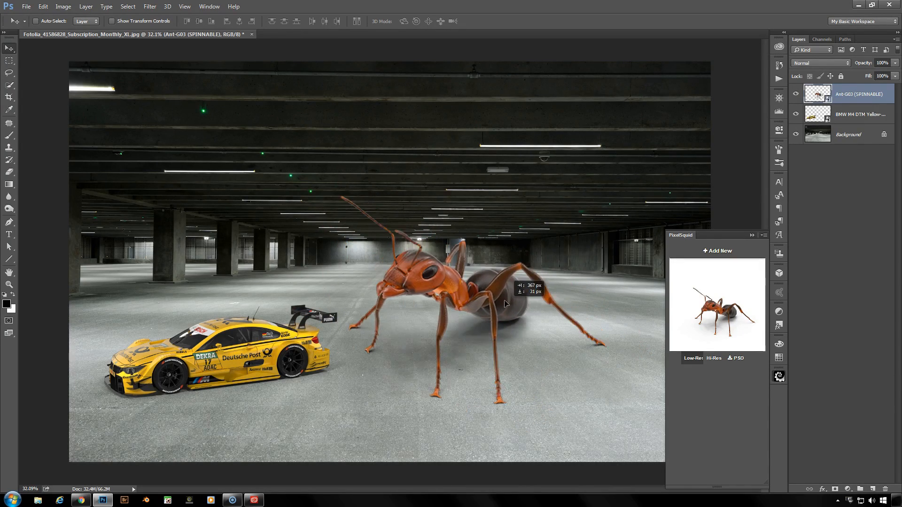
- Place the giant red ant up and left, looming just behind the BMW
left_click_drag(503, 304, 630, 344)
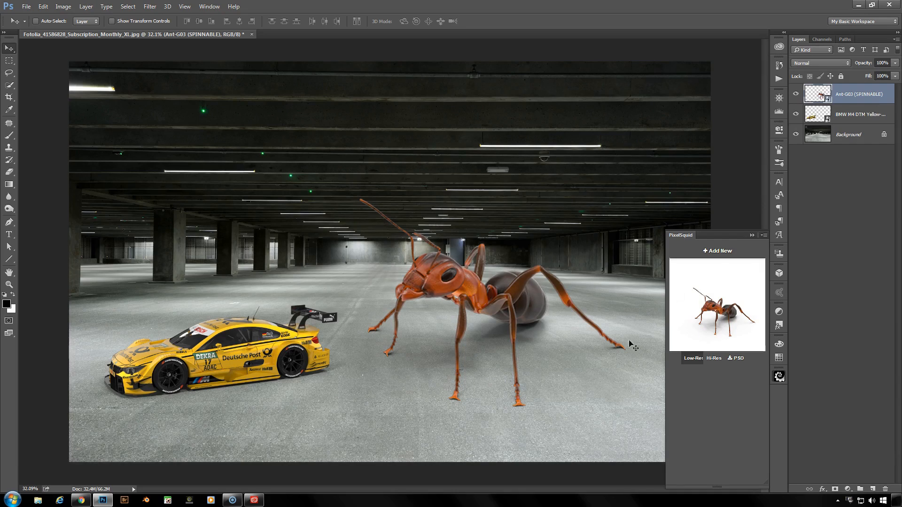
mouse_move(581, 341)
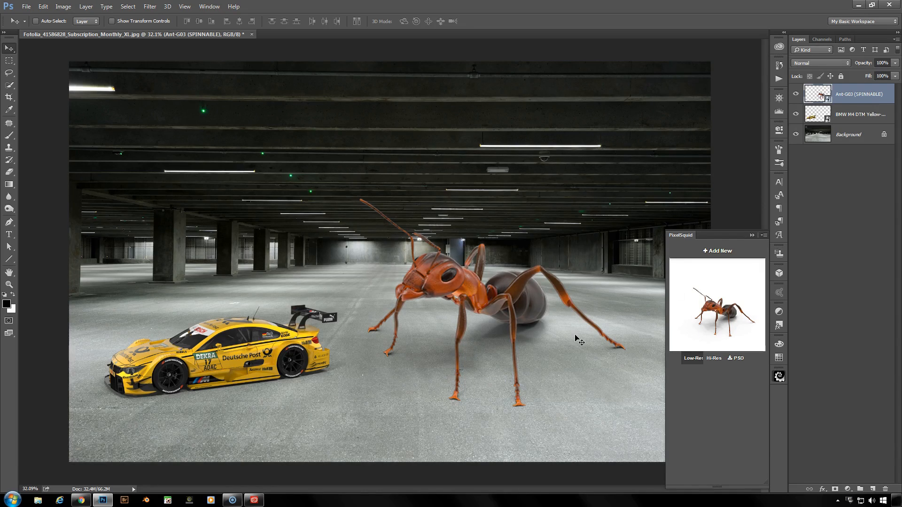
mouse_move(525, 314)
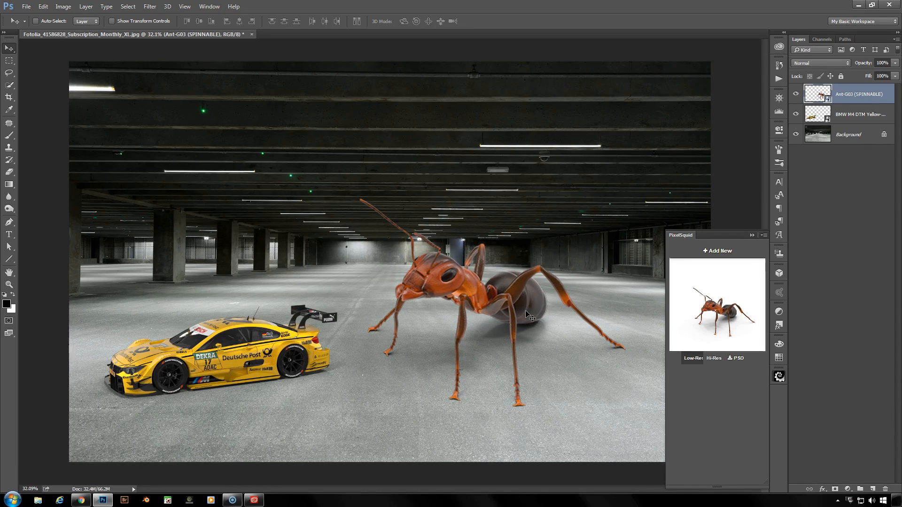
left_click_drag(526, 314, 476, 259)
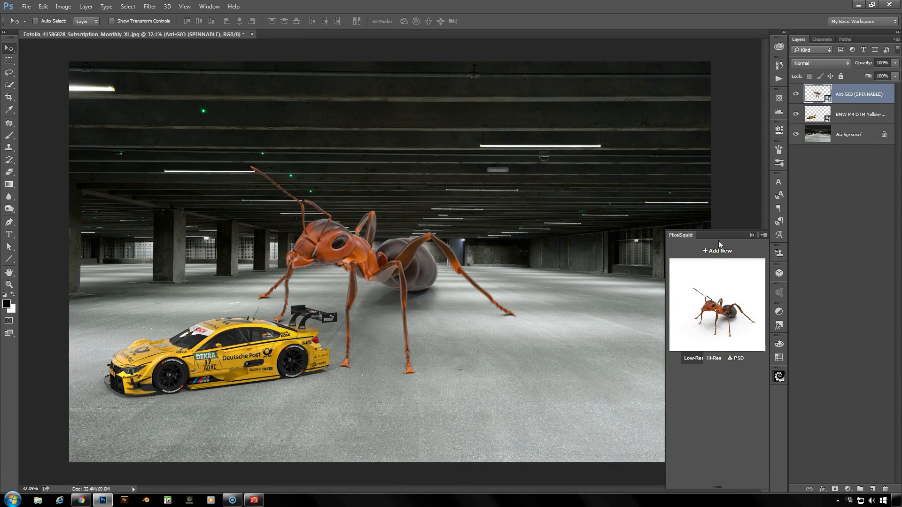
left_click(692, 358)
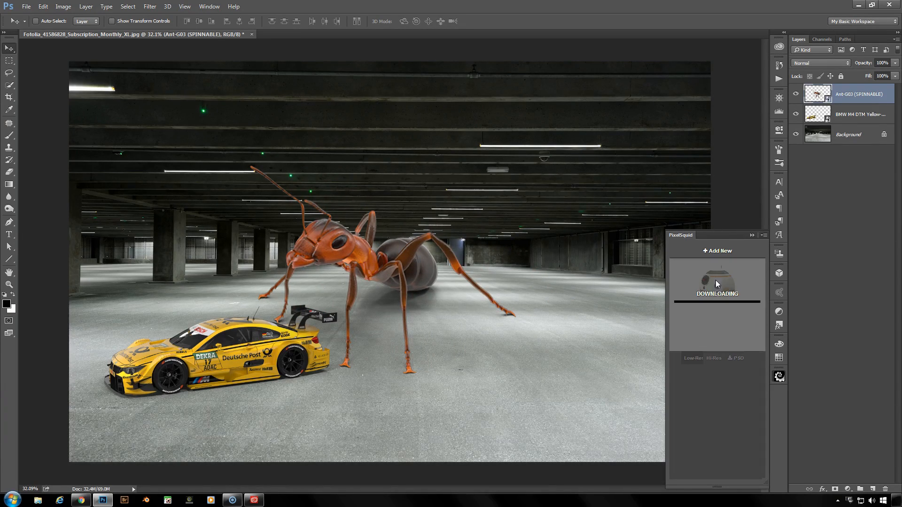